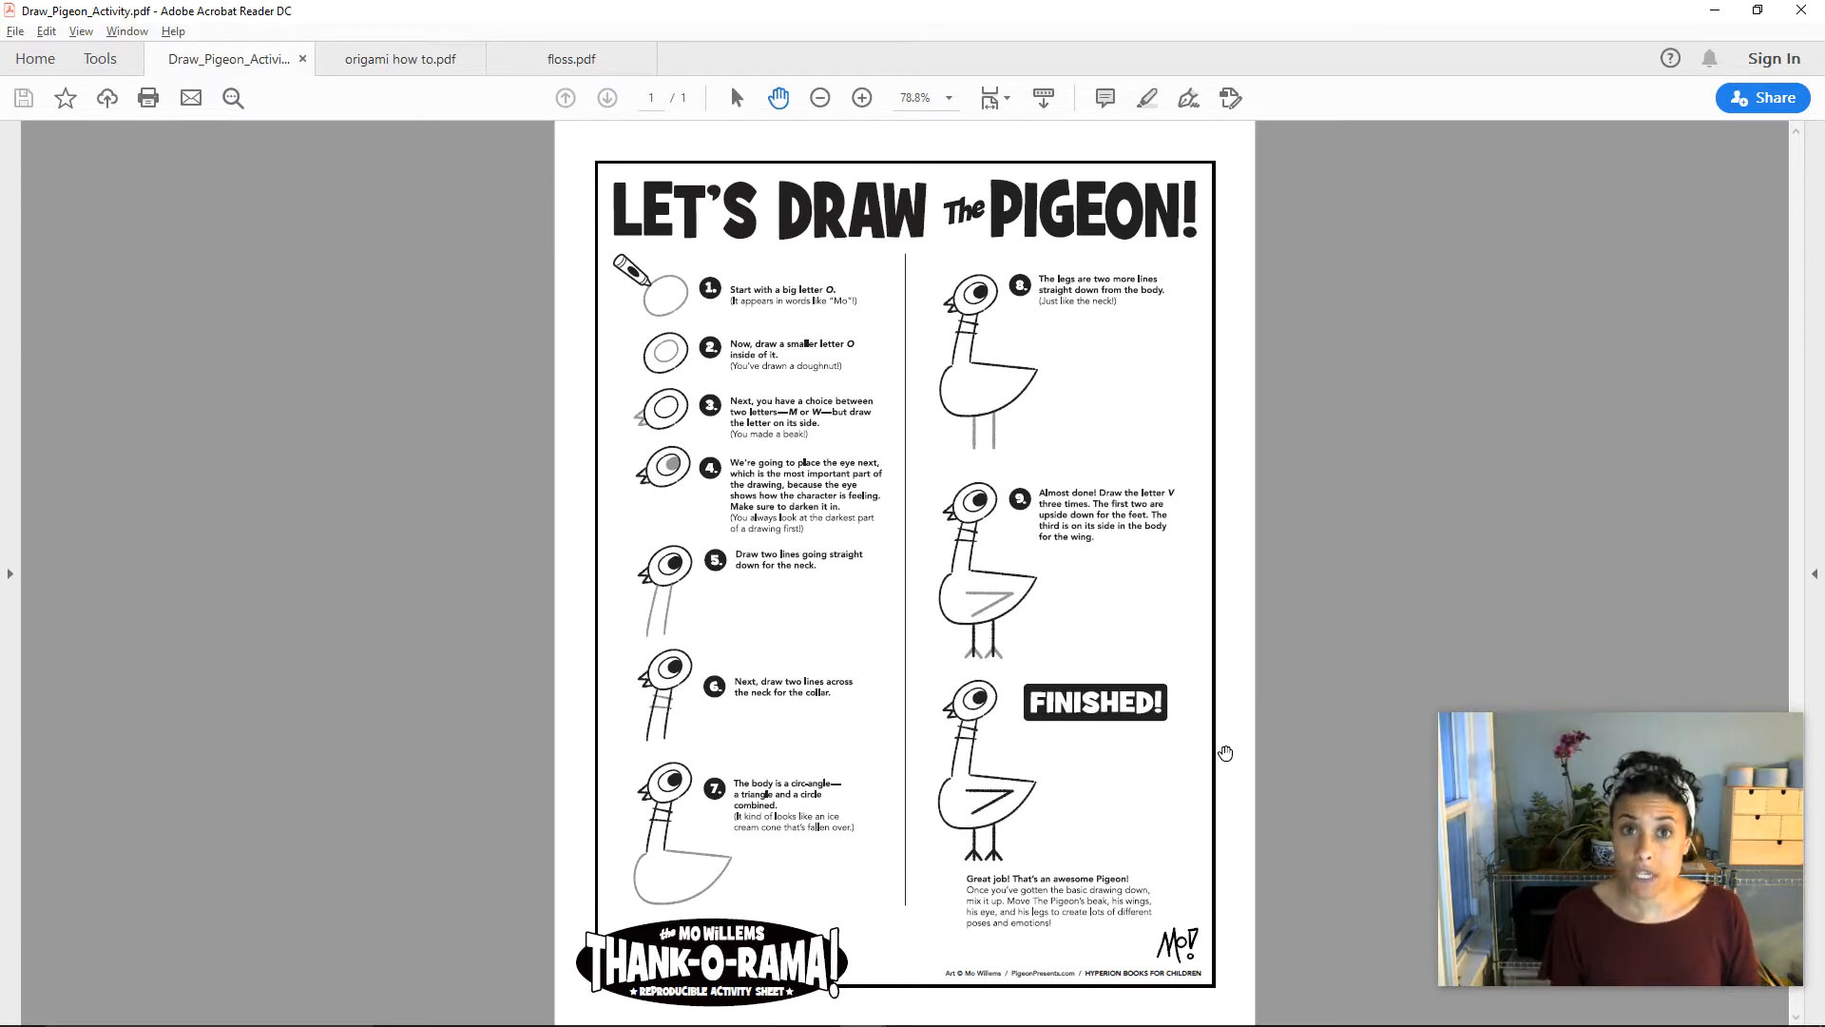
mouse_move(1145, 526)
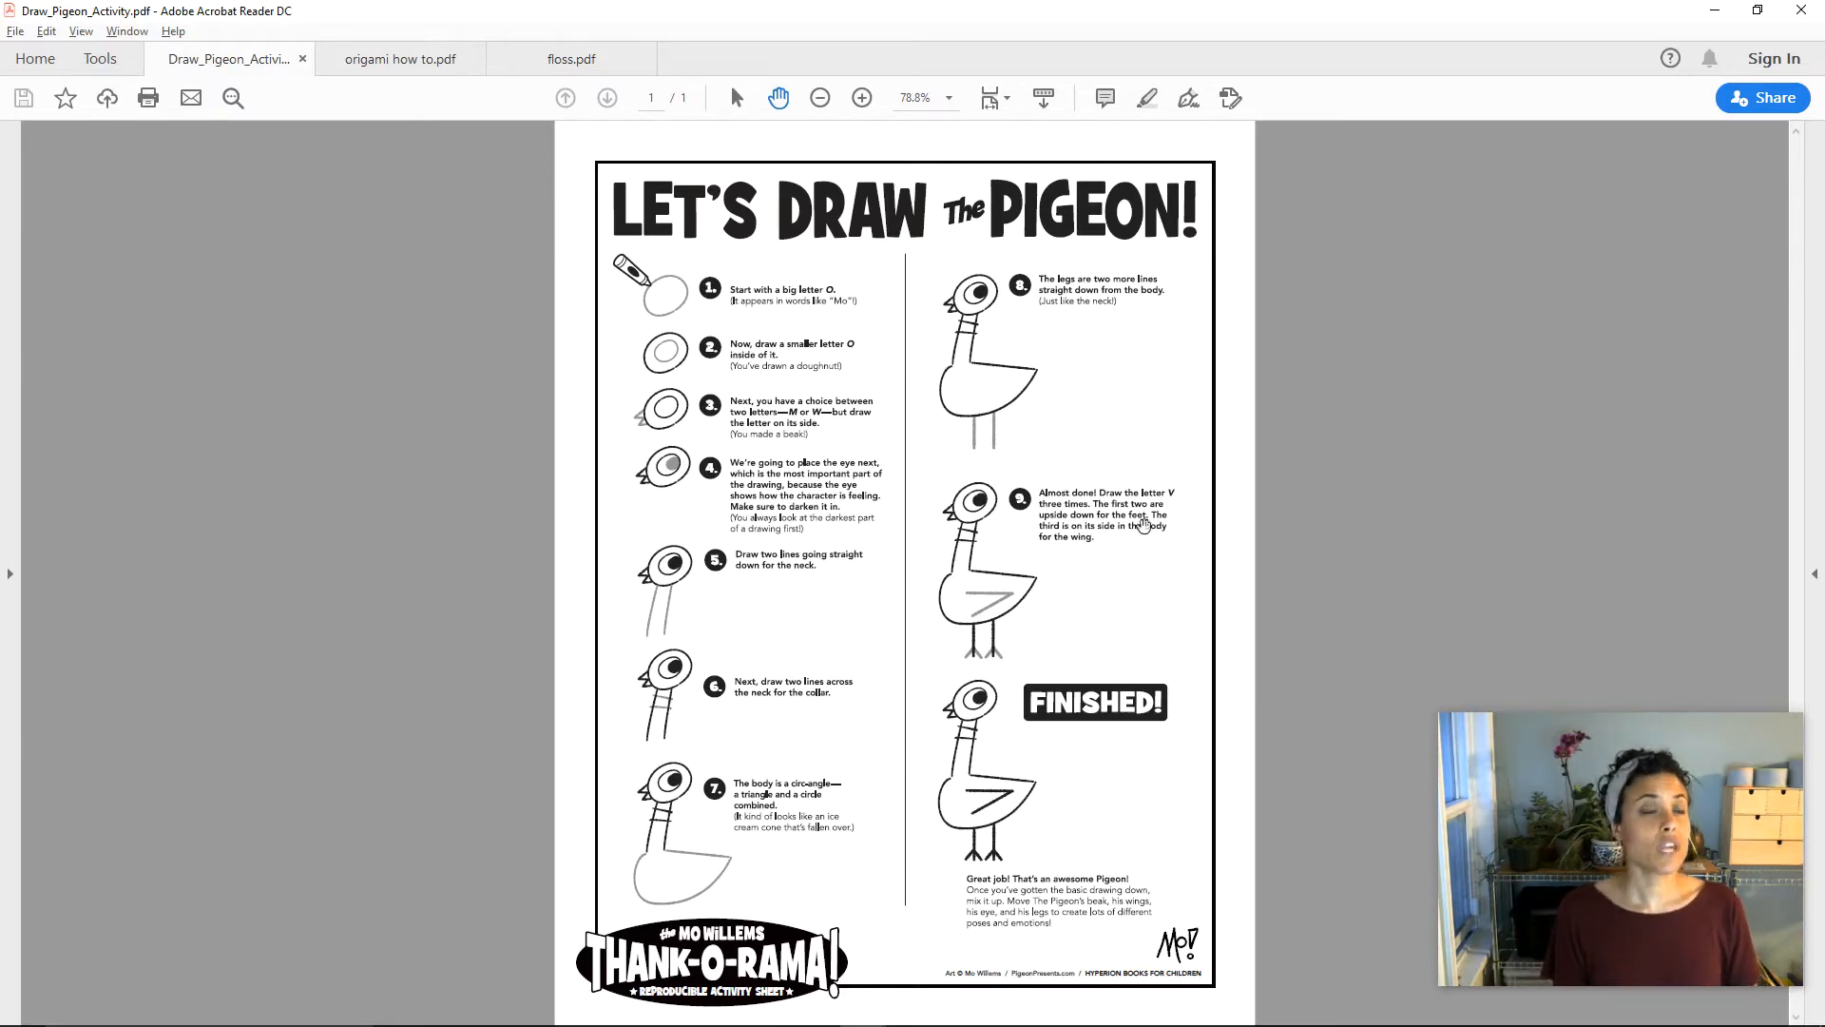
- Switch to the 'origami how to.pdf' tab showing the origami fish diagram
left_click(400, 58)
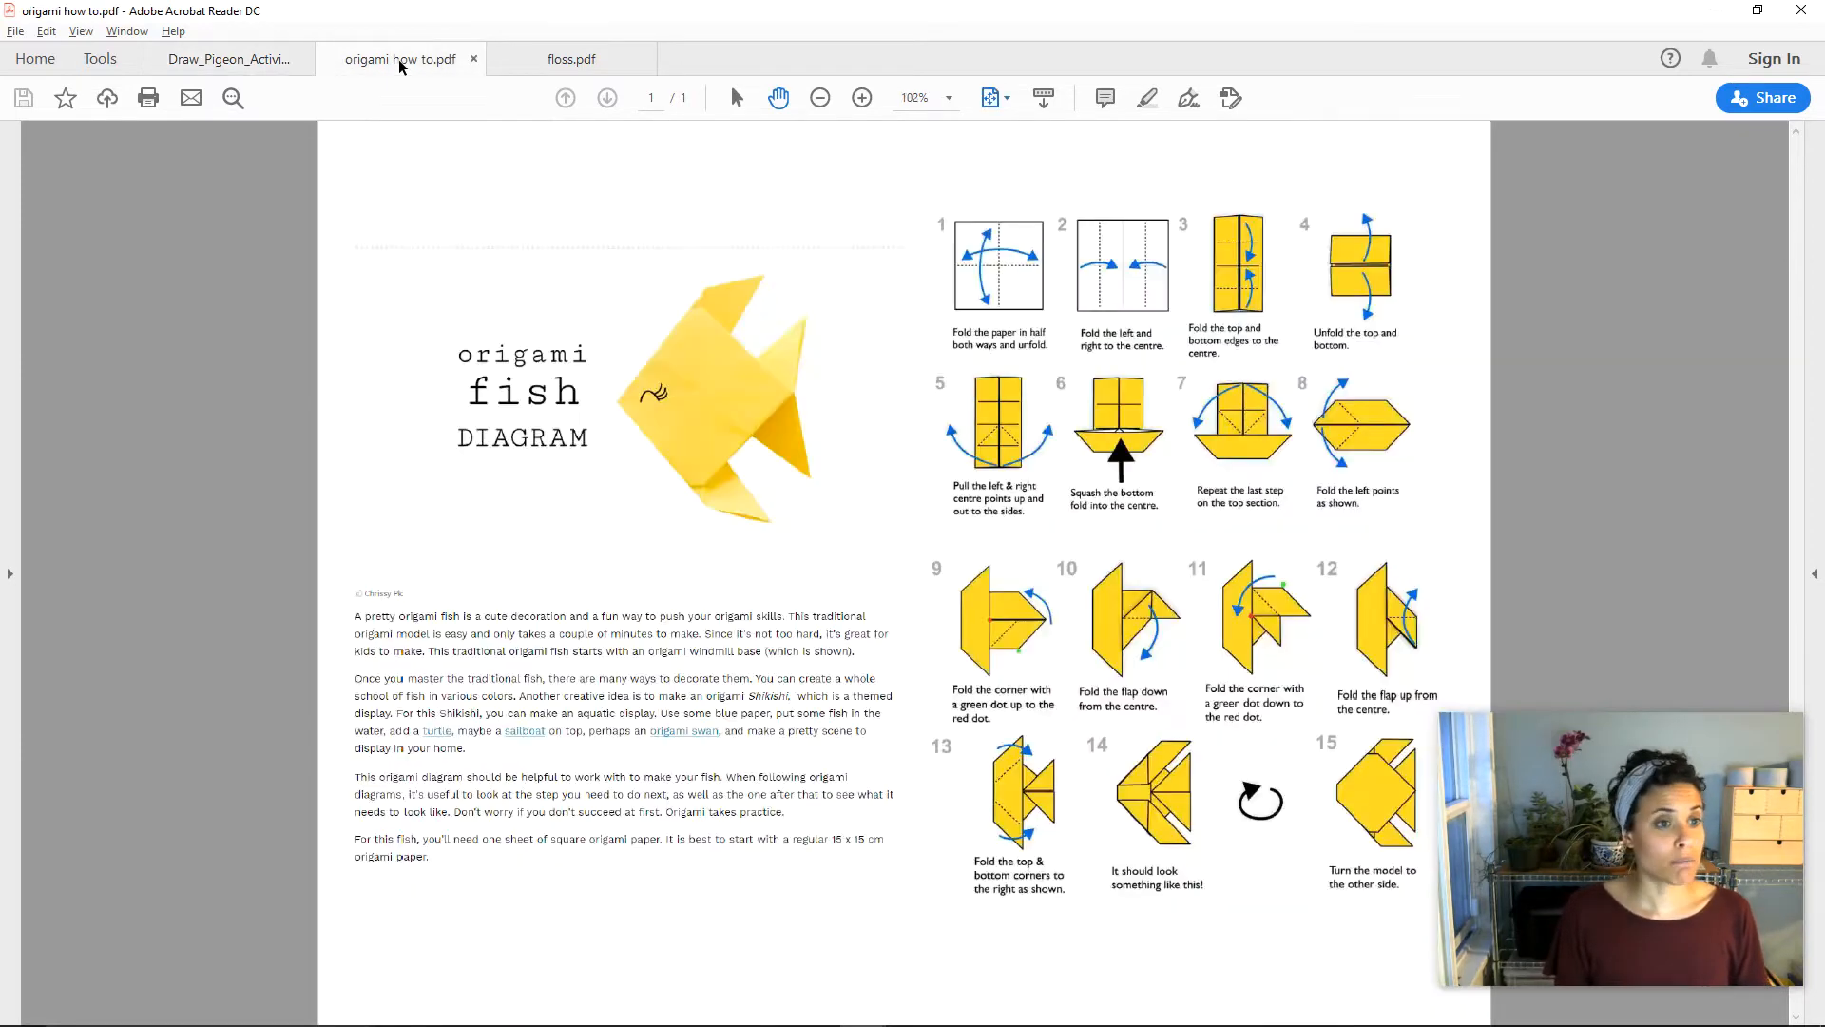
mouse_move(400, 58)
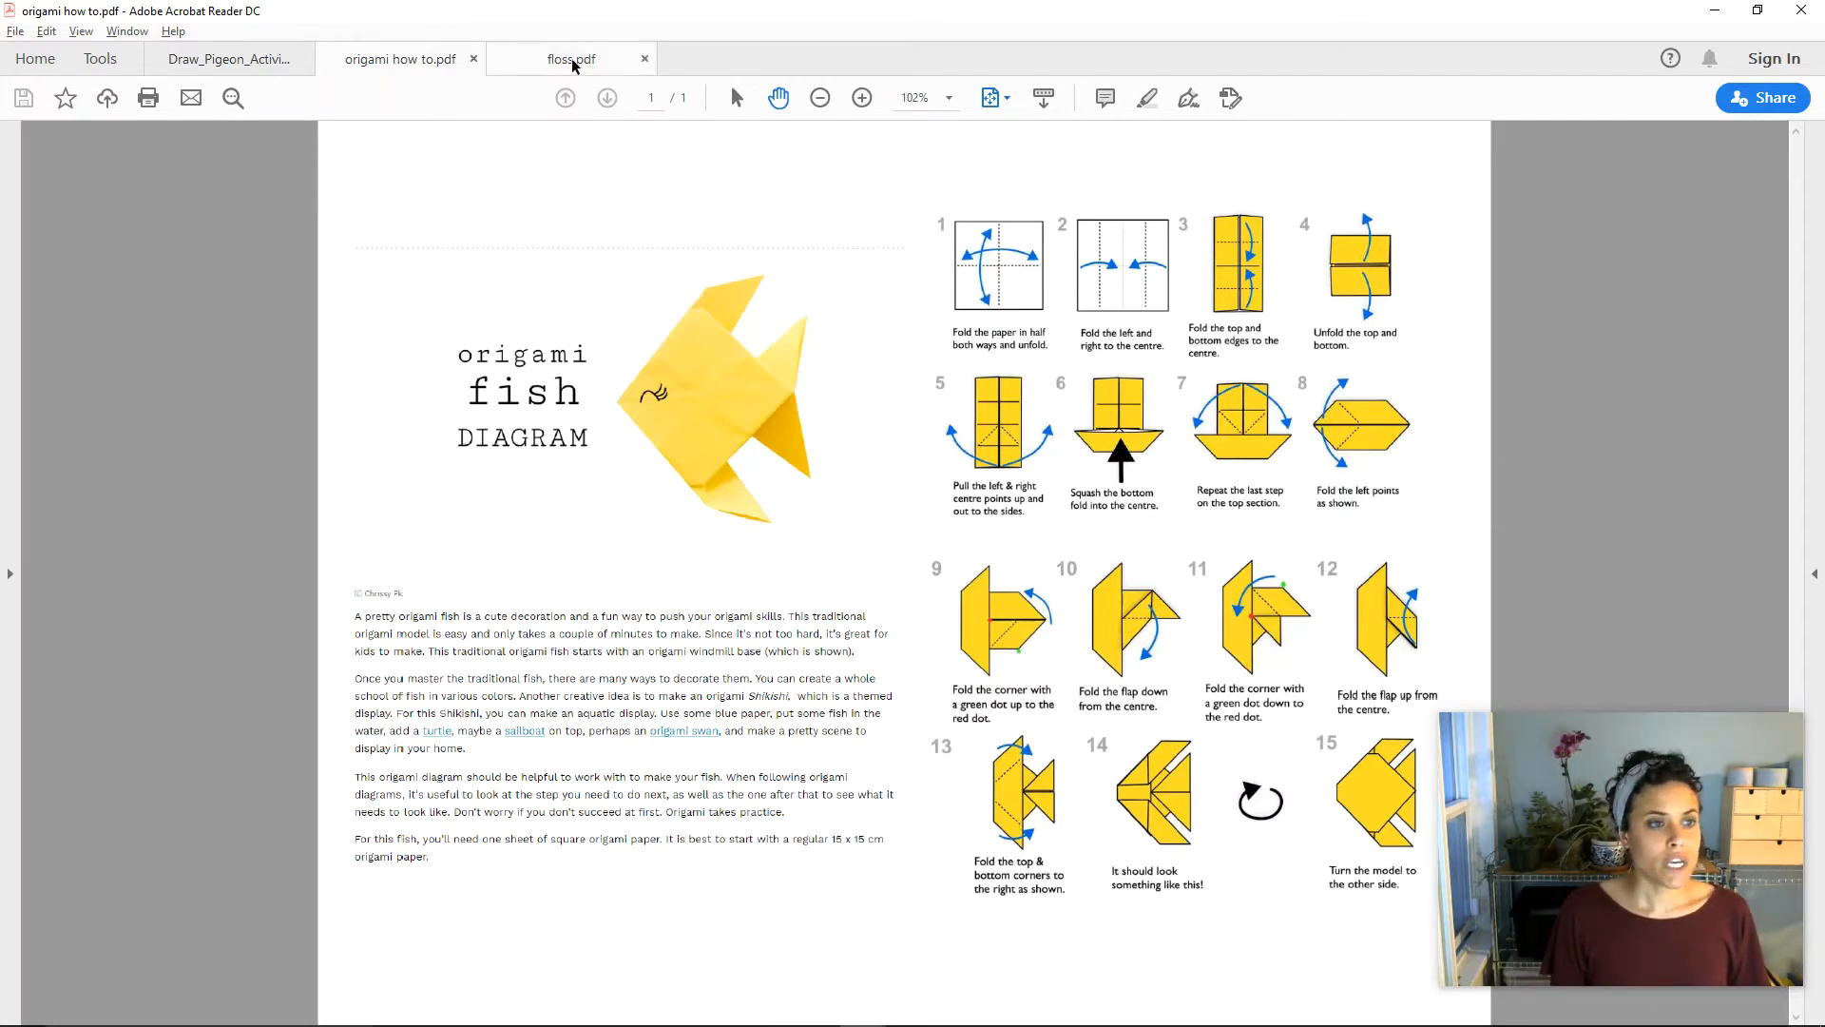
- Switch to the 'floss.pdf' tab with the floss dance instructions
left_click(570, 58)
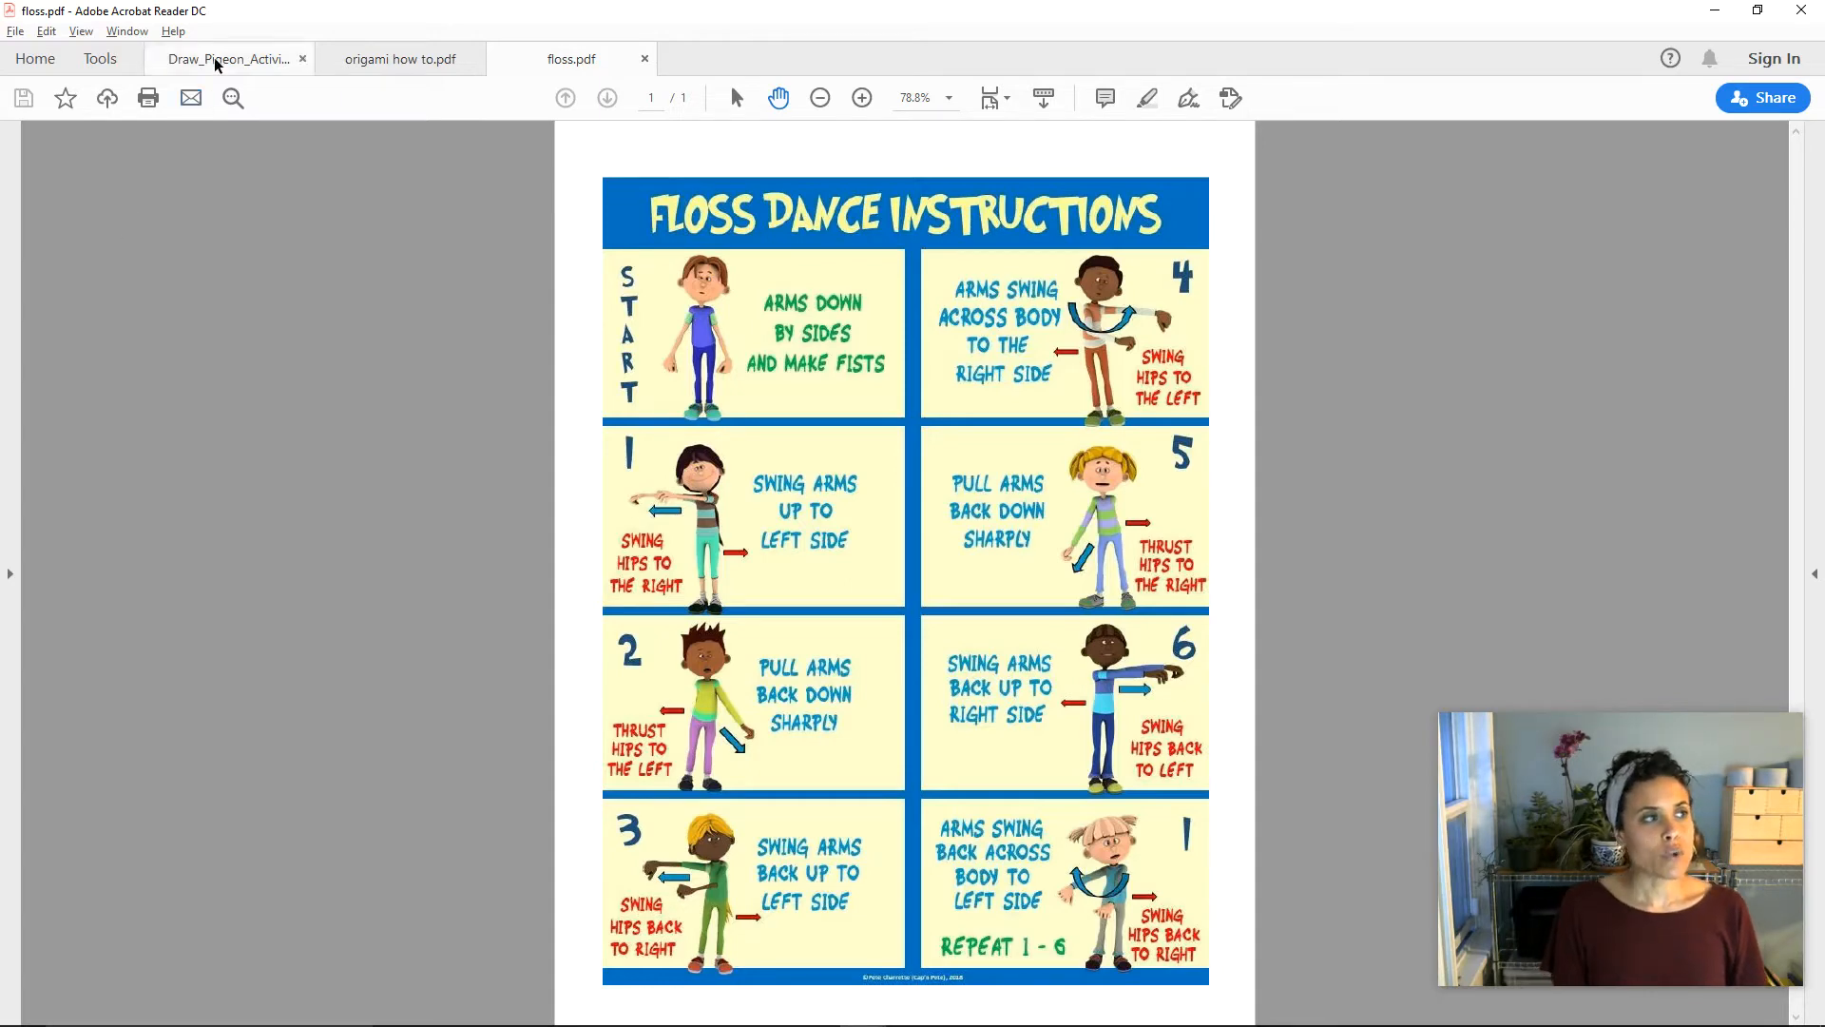
- Switch back to the Draw_Pigeon_Activity.pdf tab
left_click(229, 58)
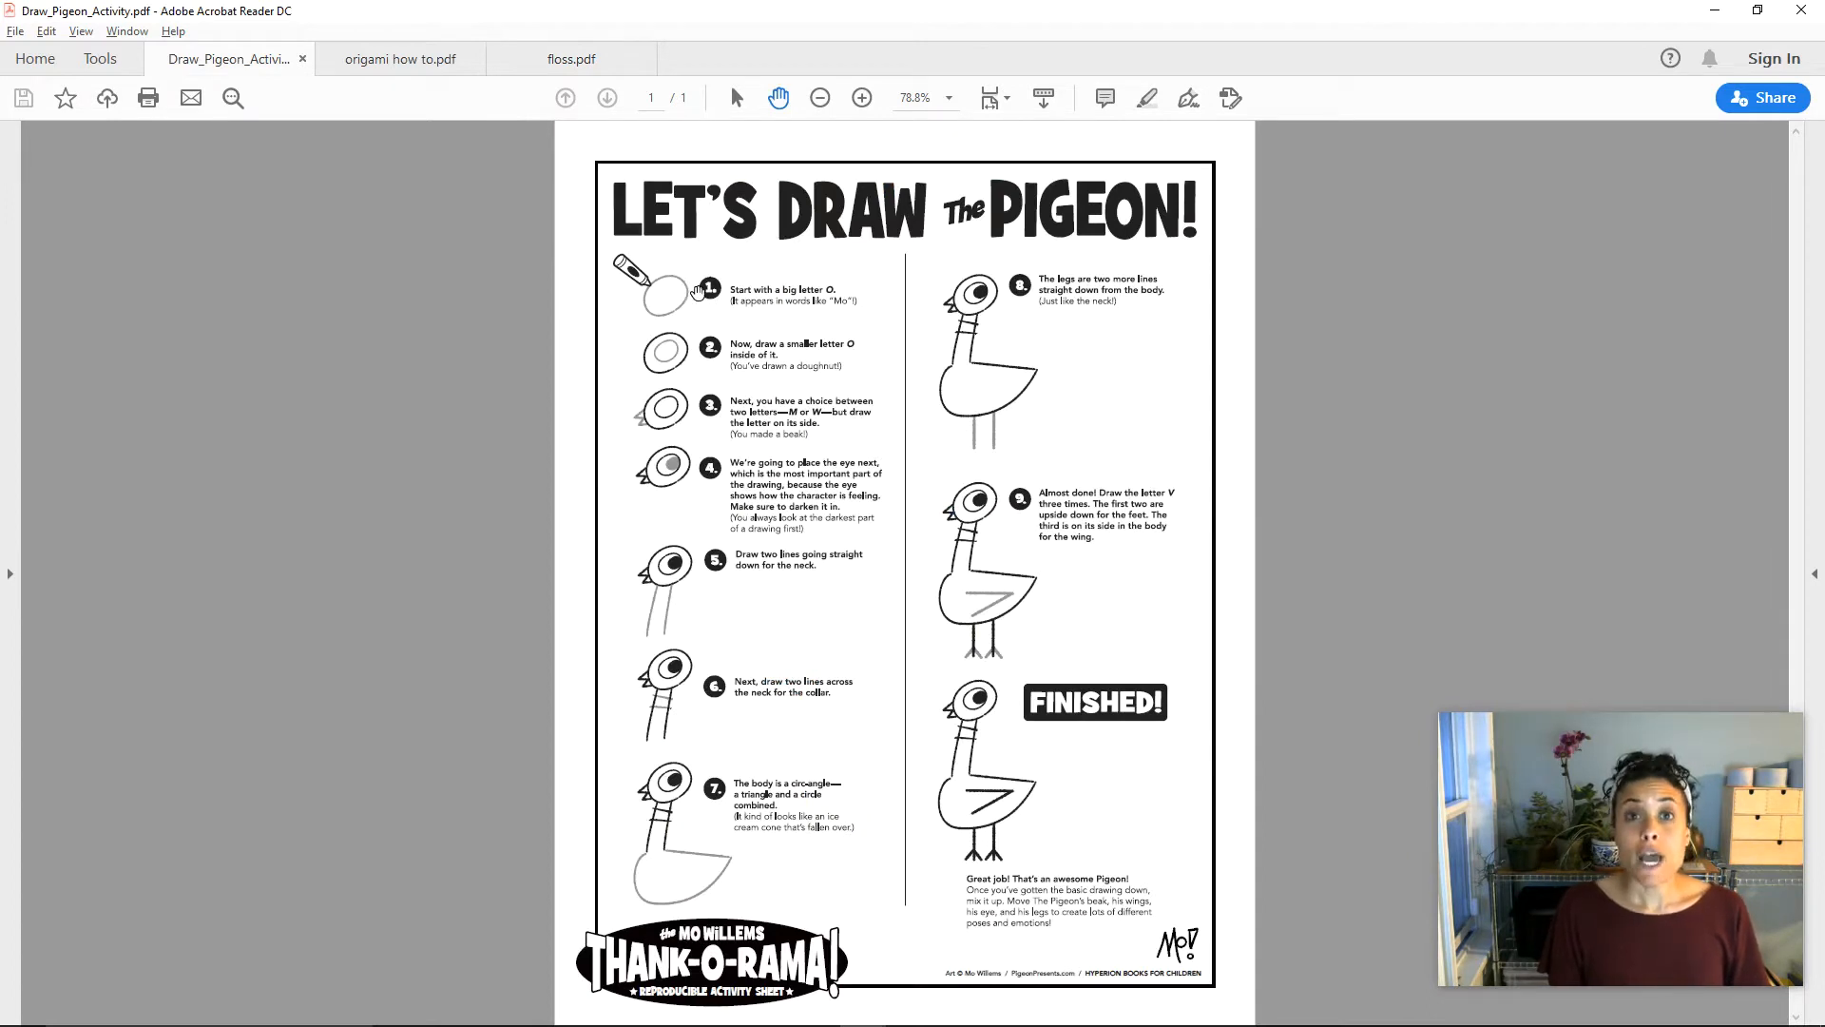
mouse_move(658, 311)
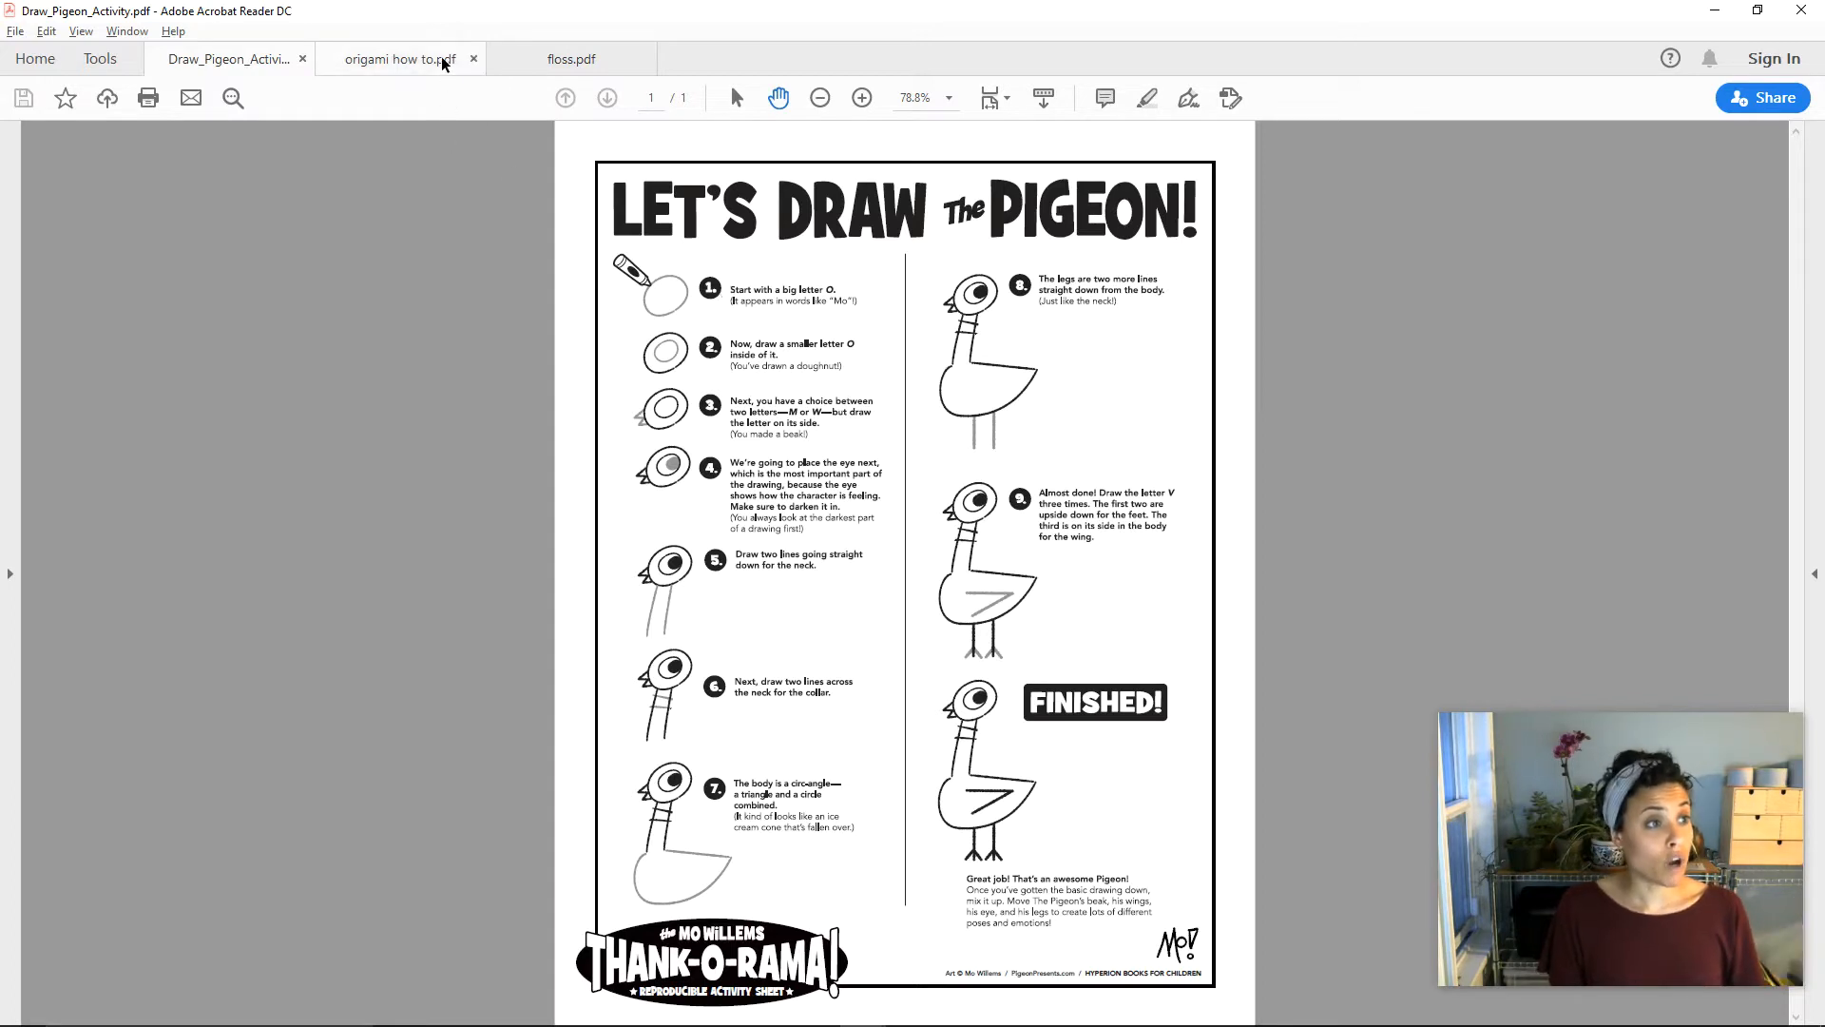
mouse_move(399, 58)
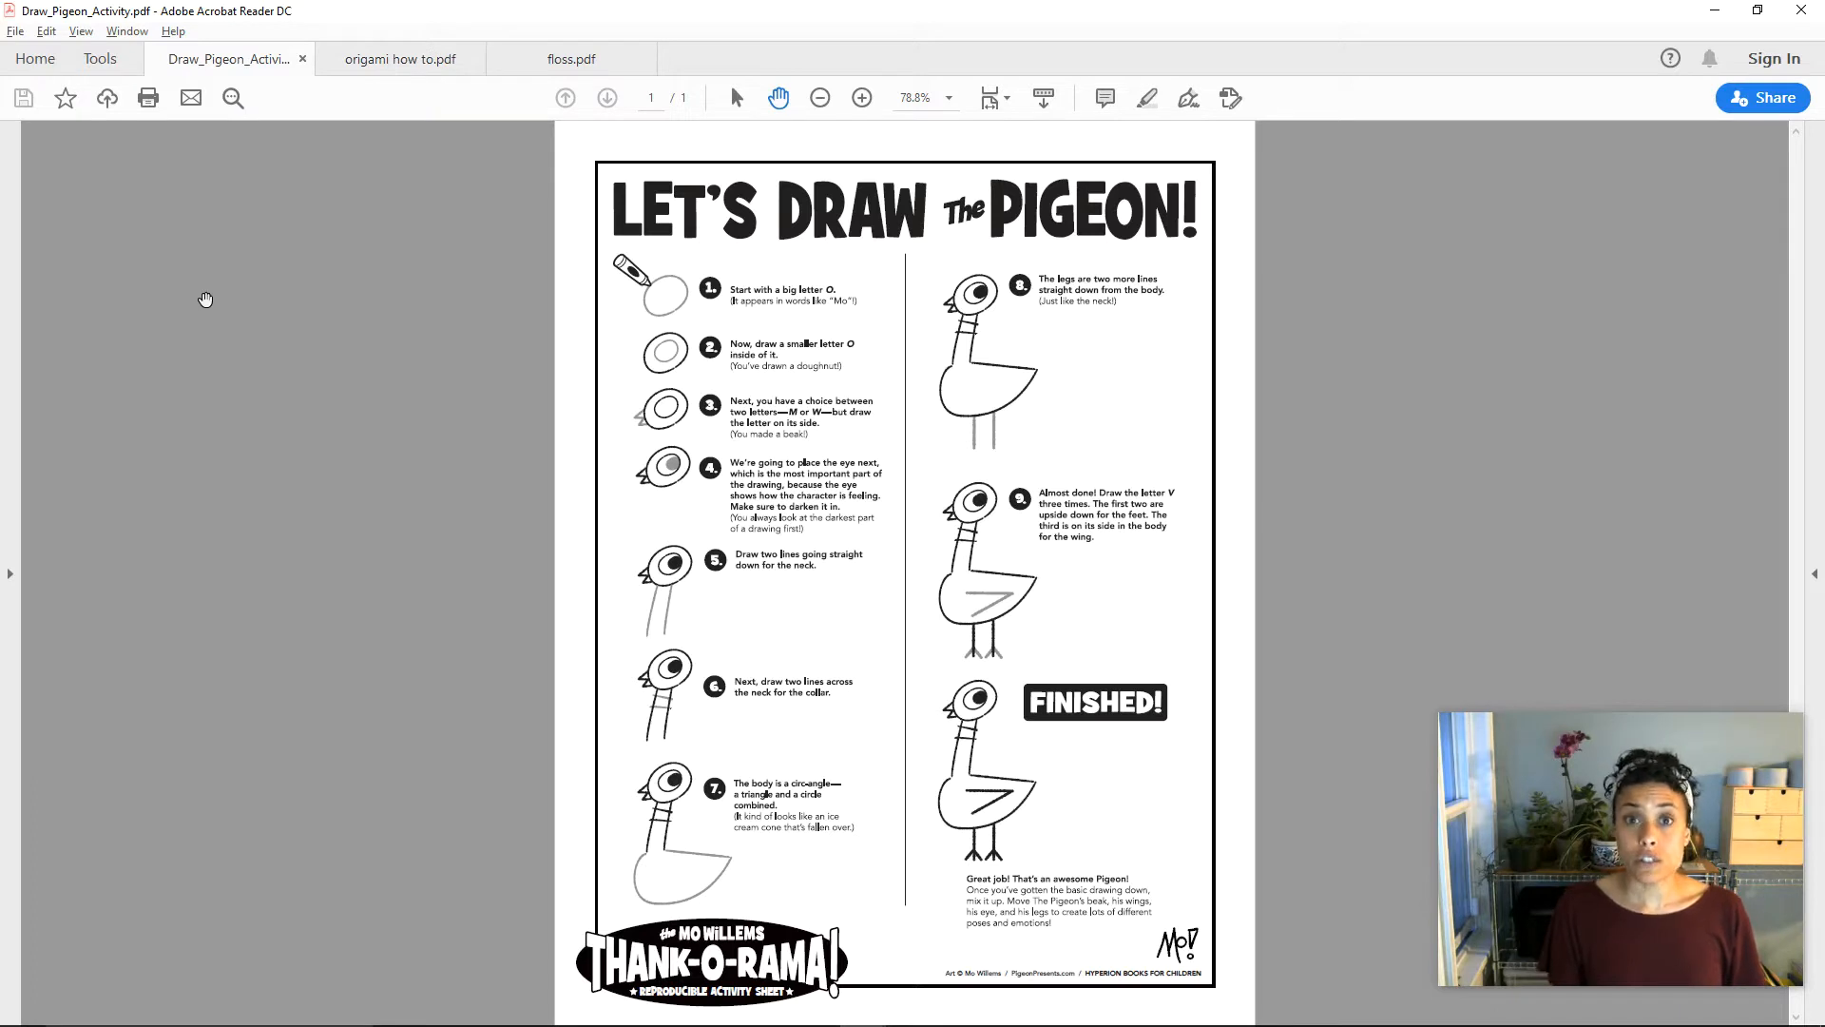
mouse_move(270, 299)
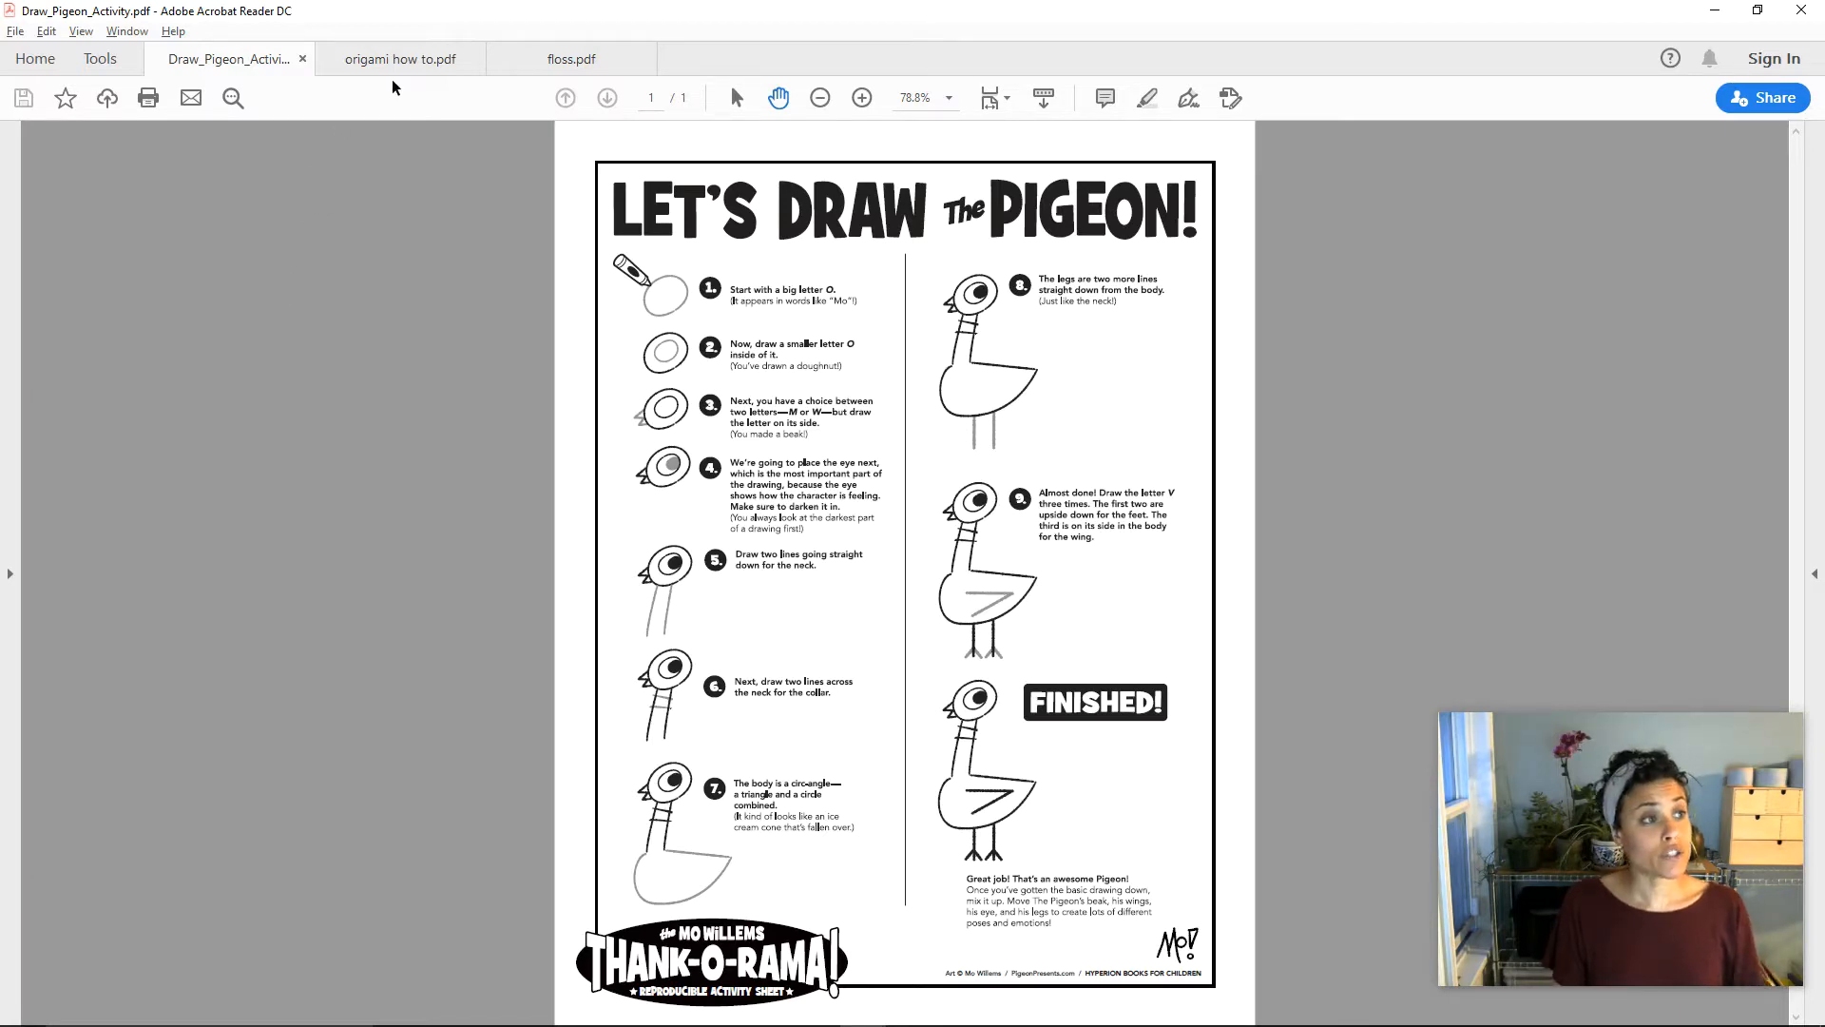
- Switch to the origami fish tab, then the next tab, reaching the blank Read Alouds page
left_click(399, 58)
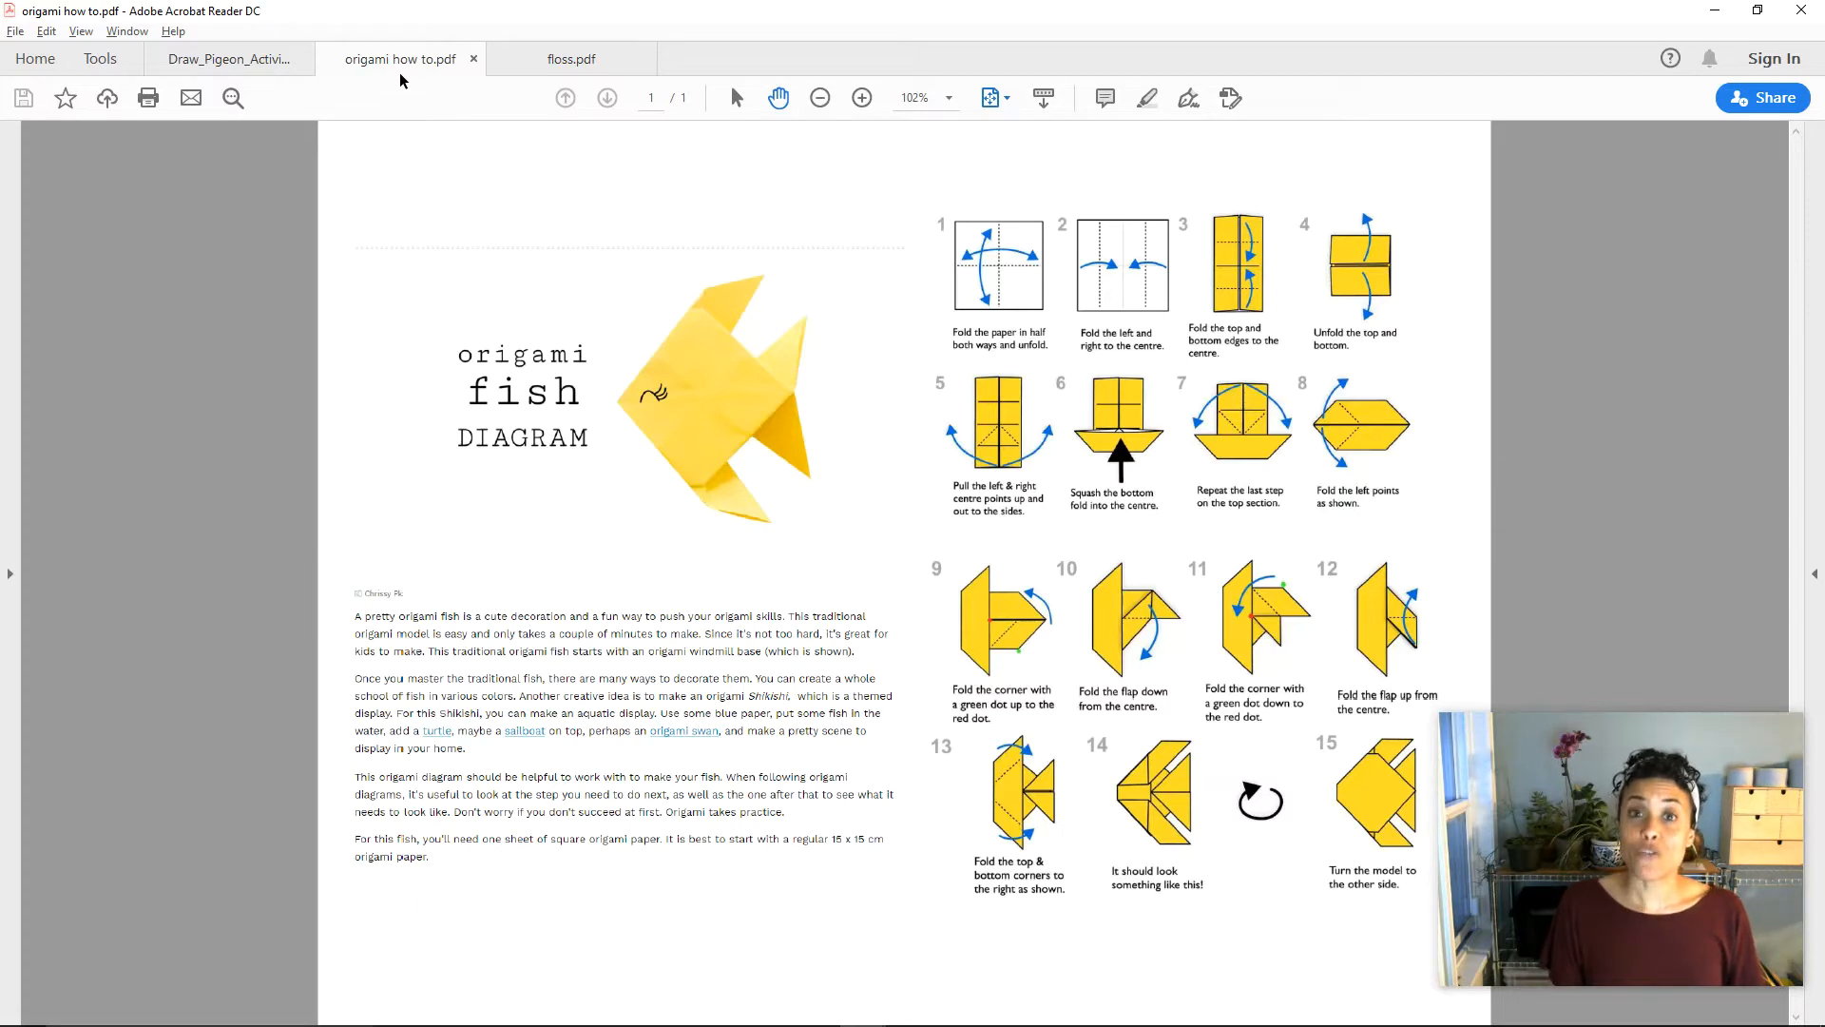
mouse_move(466, 98)
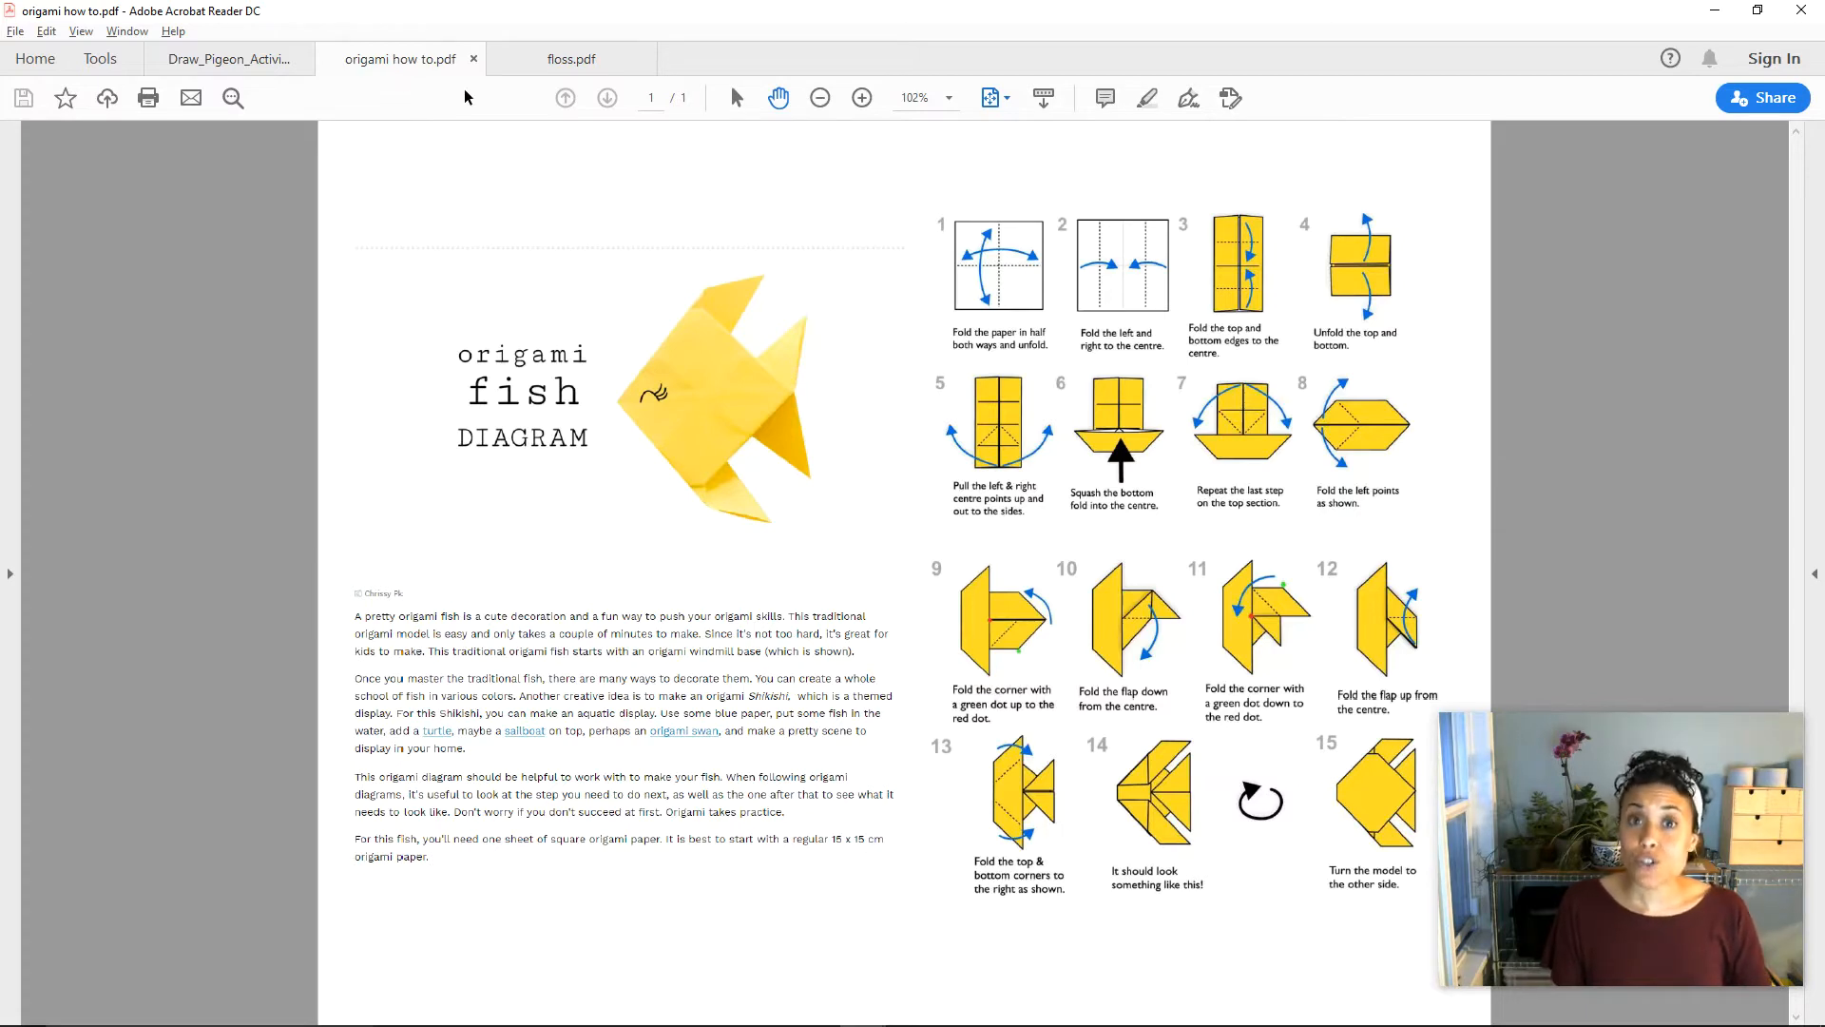
left_click(571, 58)
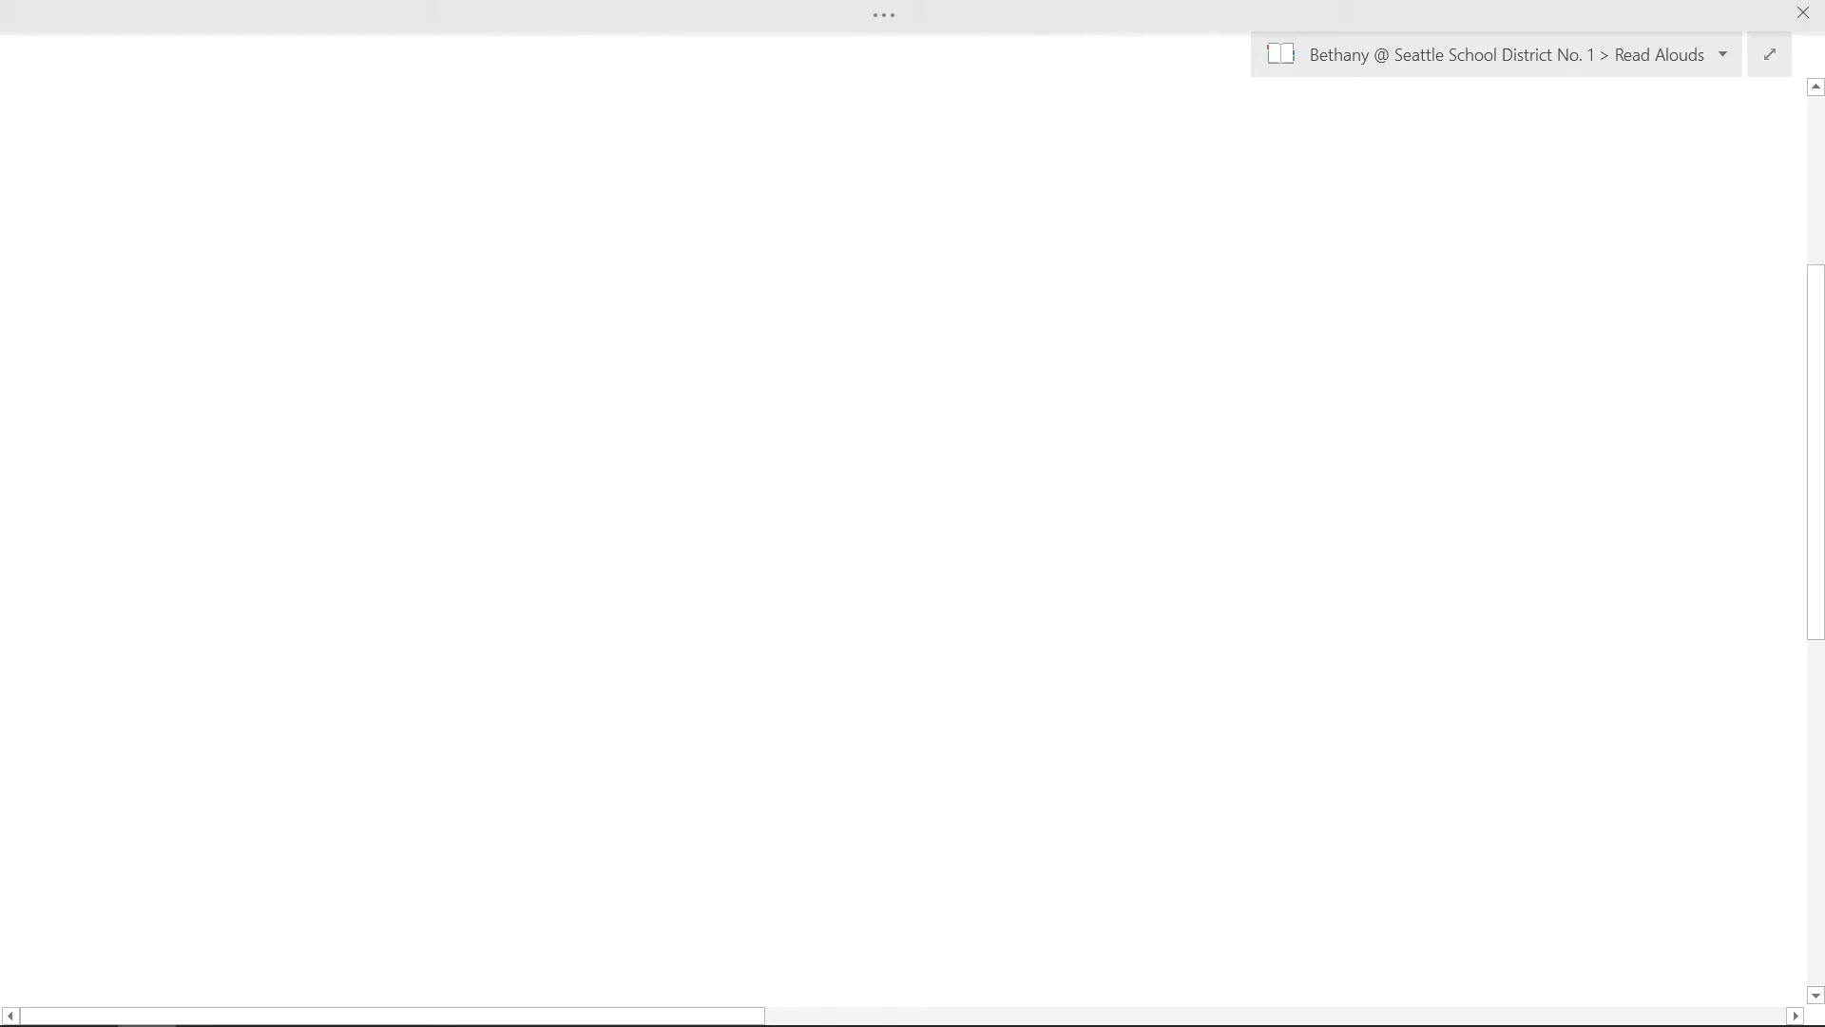
- Draw a large pen rectangle covering most of the Read Alouds page
left_click_drag(150, 136, 925, 896)
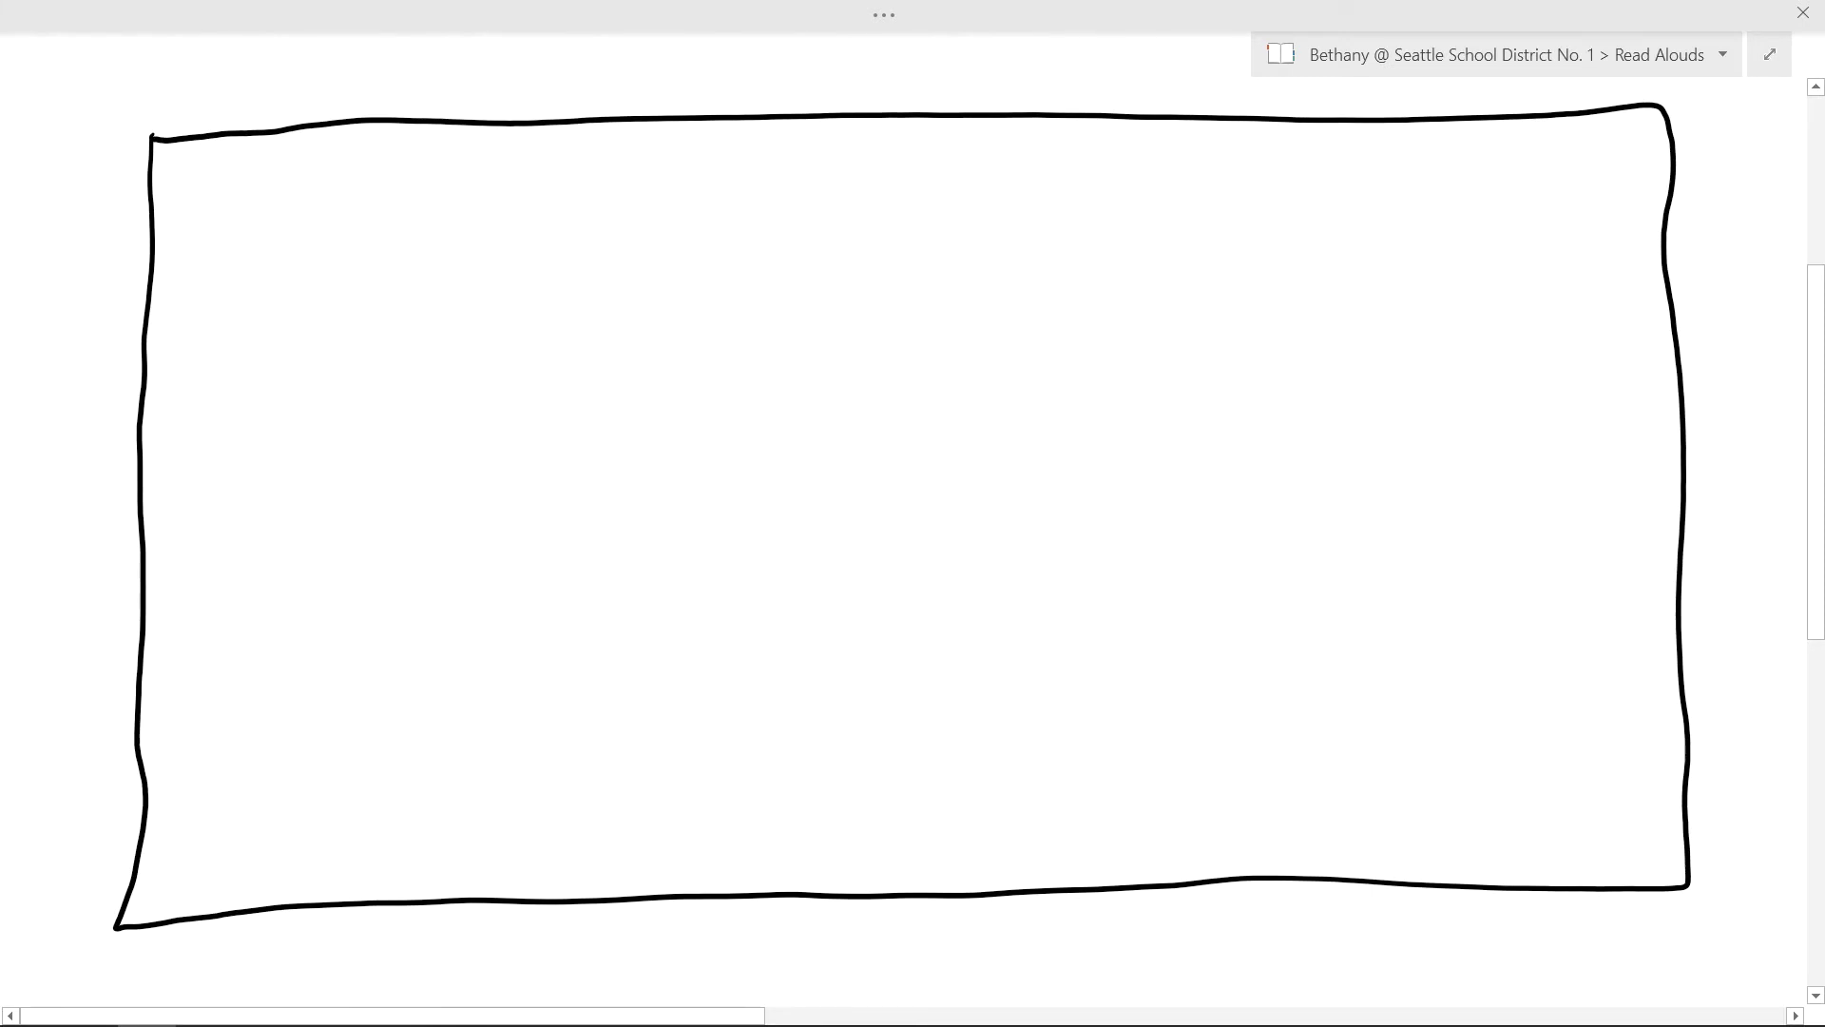
- Draw a vertical middle line and a horizontal line extended to the right edge
left_click_drag(940, 119, 932, 833)
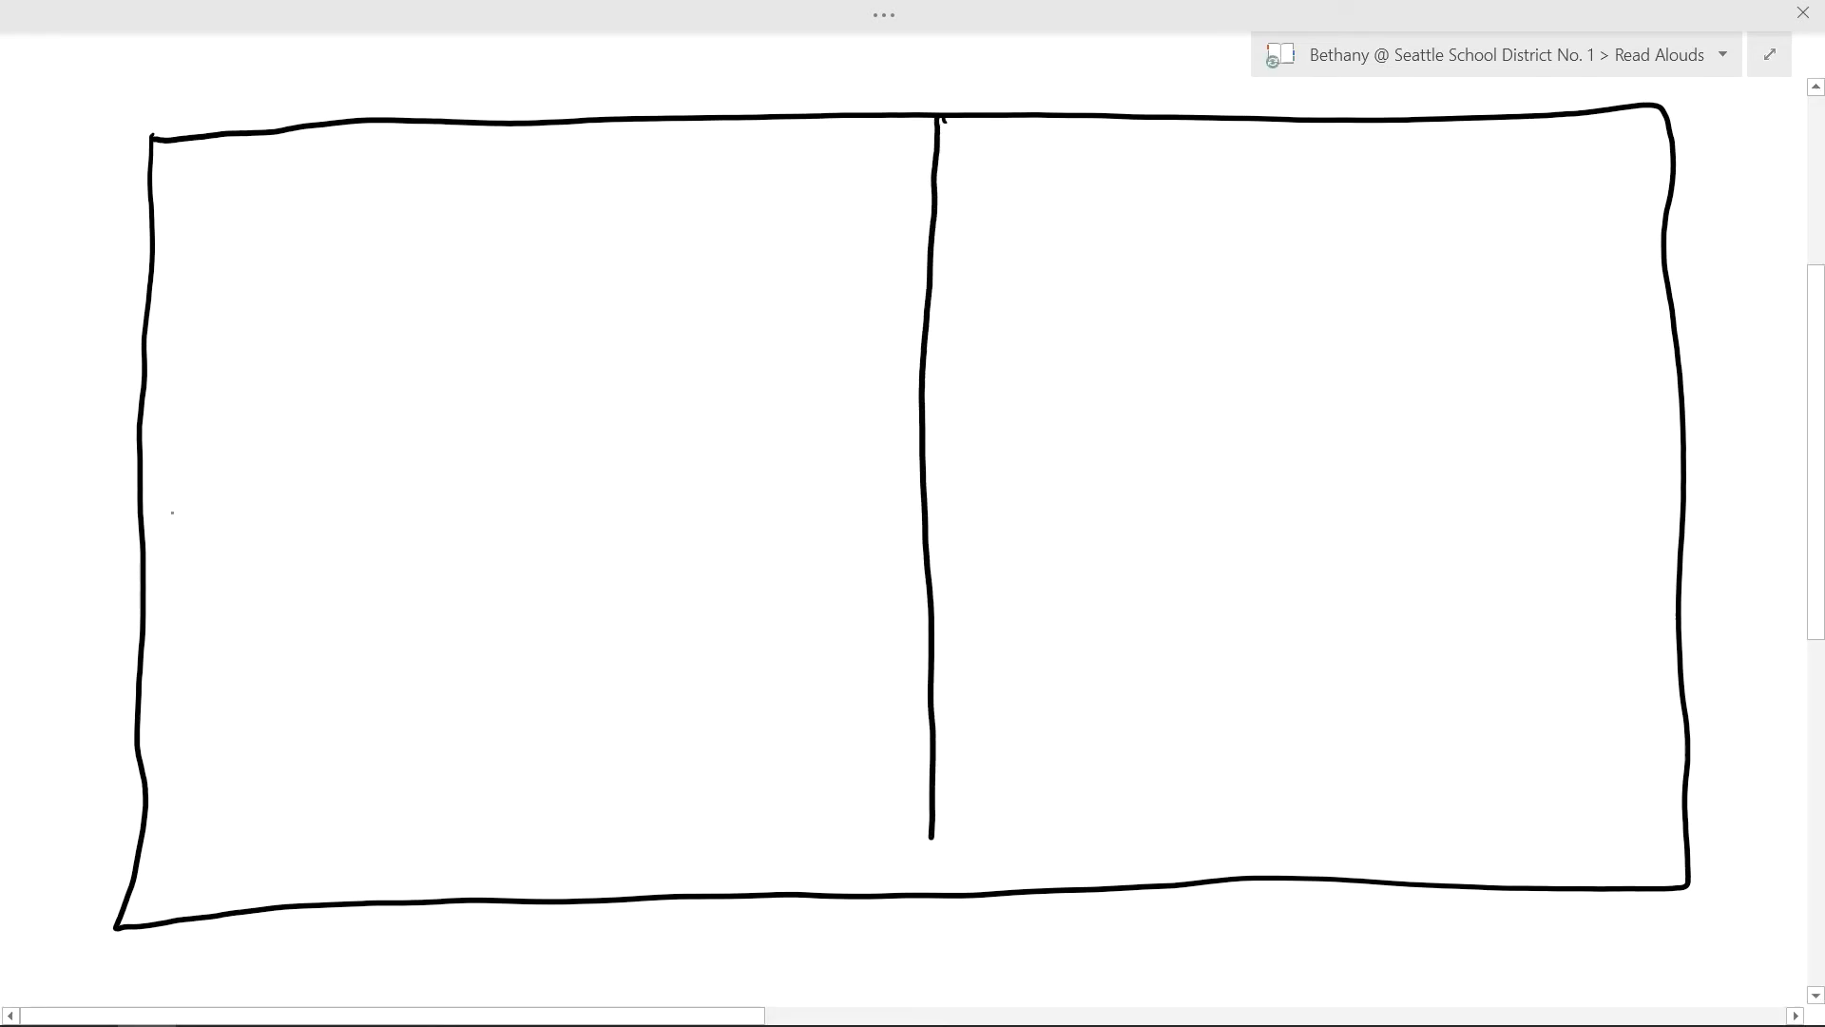
left_click_drag(150, 522, 1503, 479)
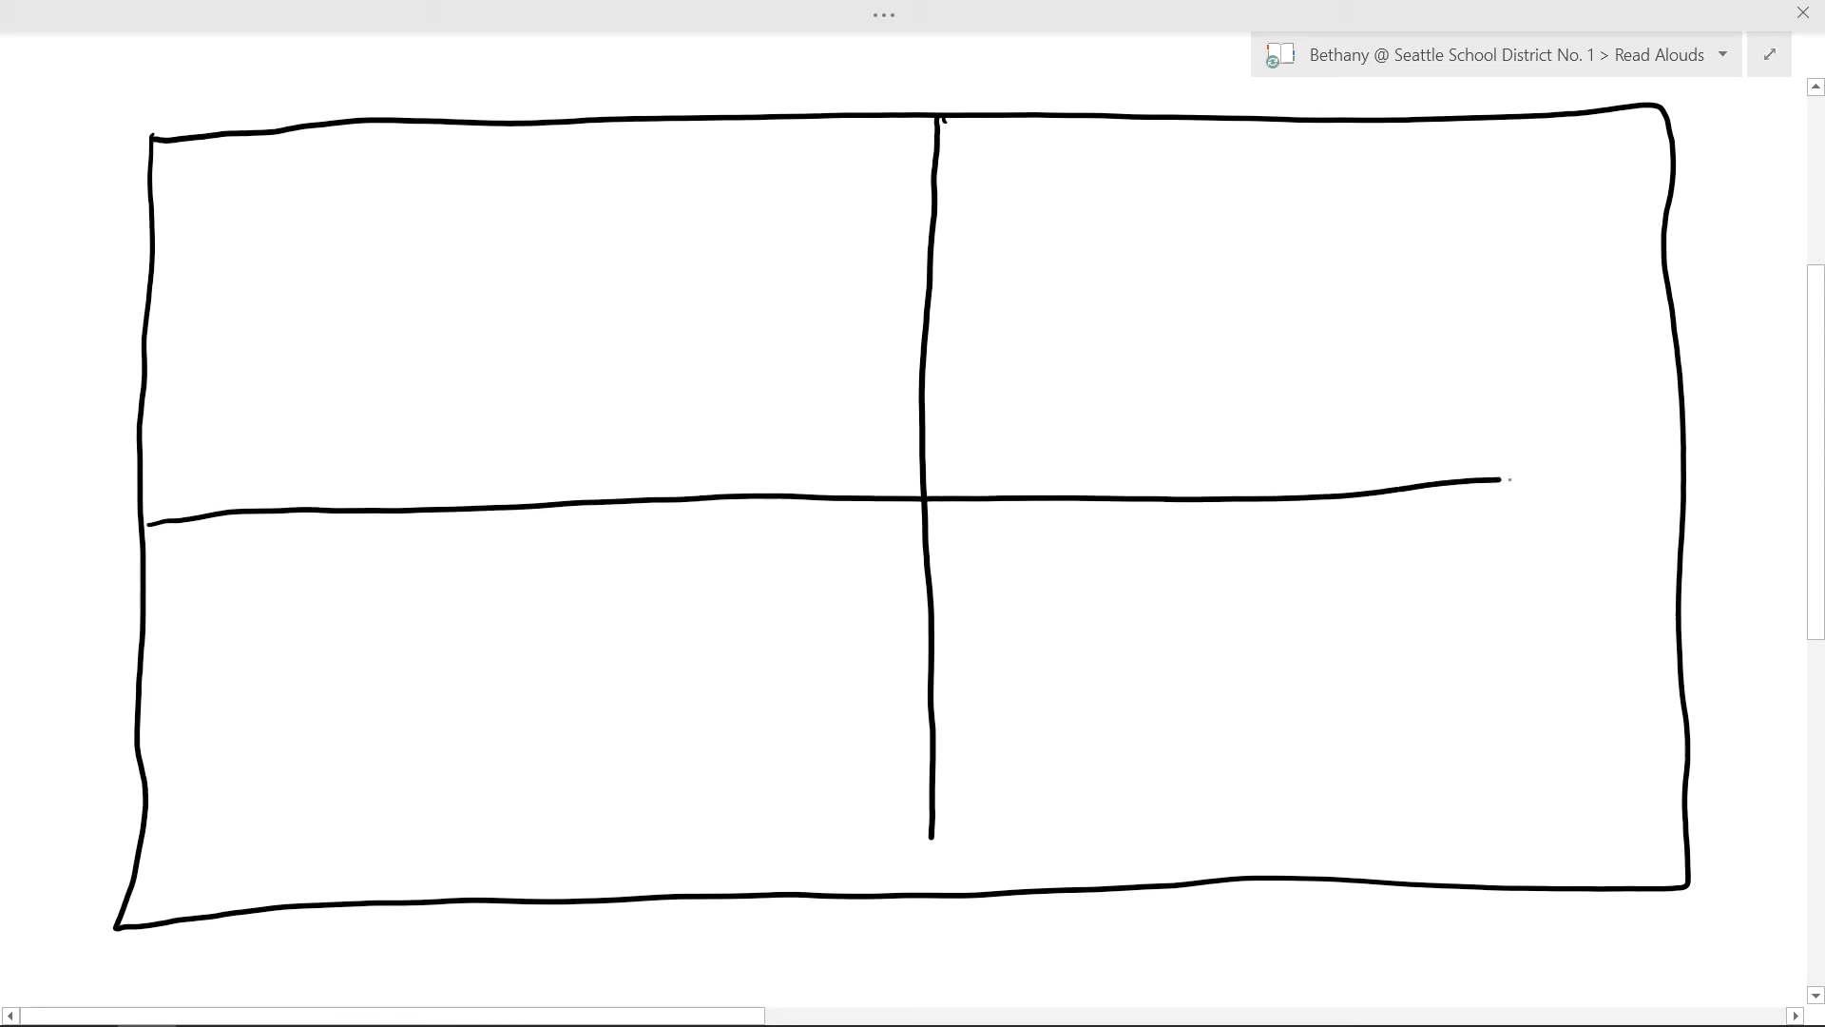
left_click_drag(1502, 481, 1689, 482)
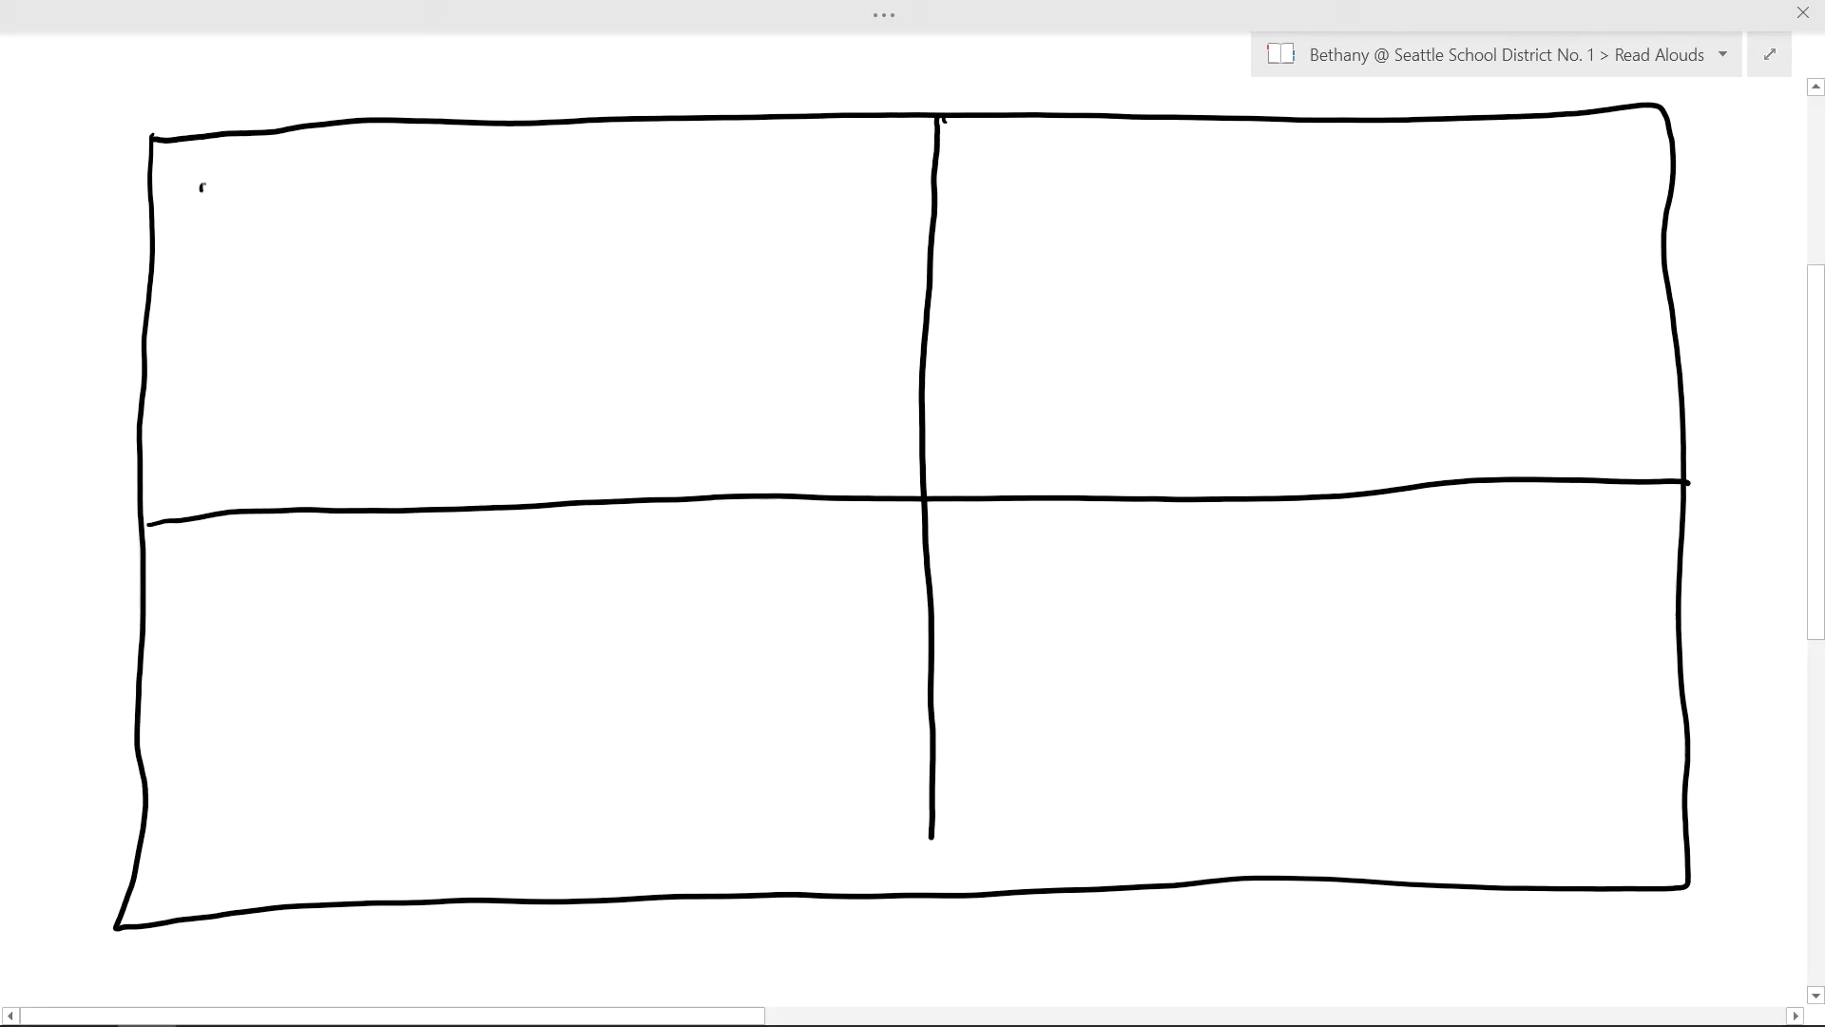
- Handwrite 'make chocolate' and 'chip cookies' on two lines in the top-left box
type("mal")
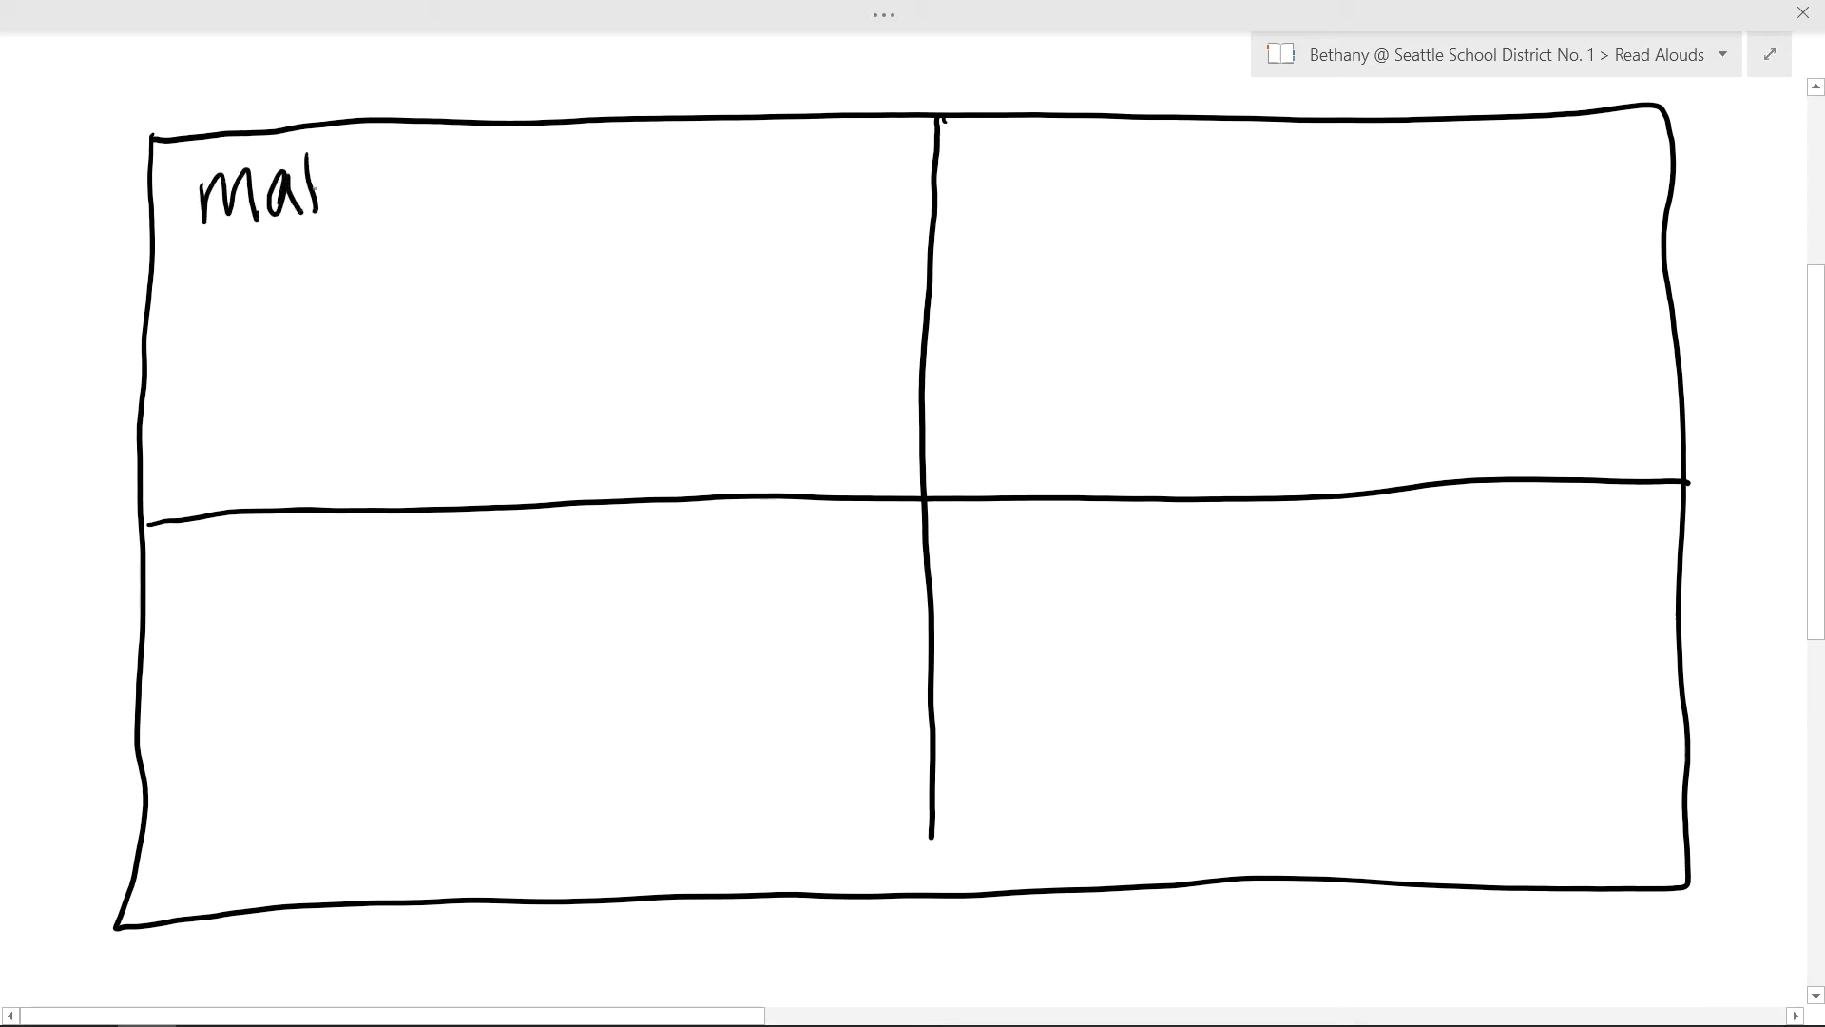
left_click_drag(326, 186, 466, 186)
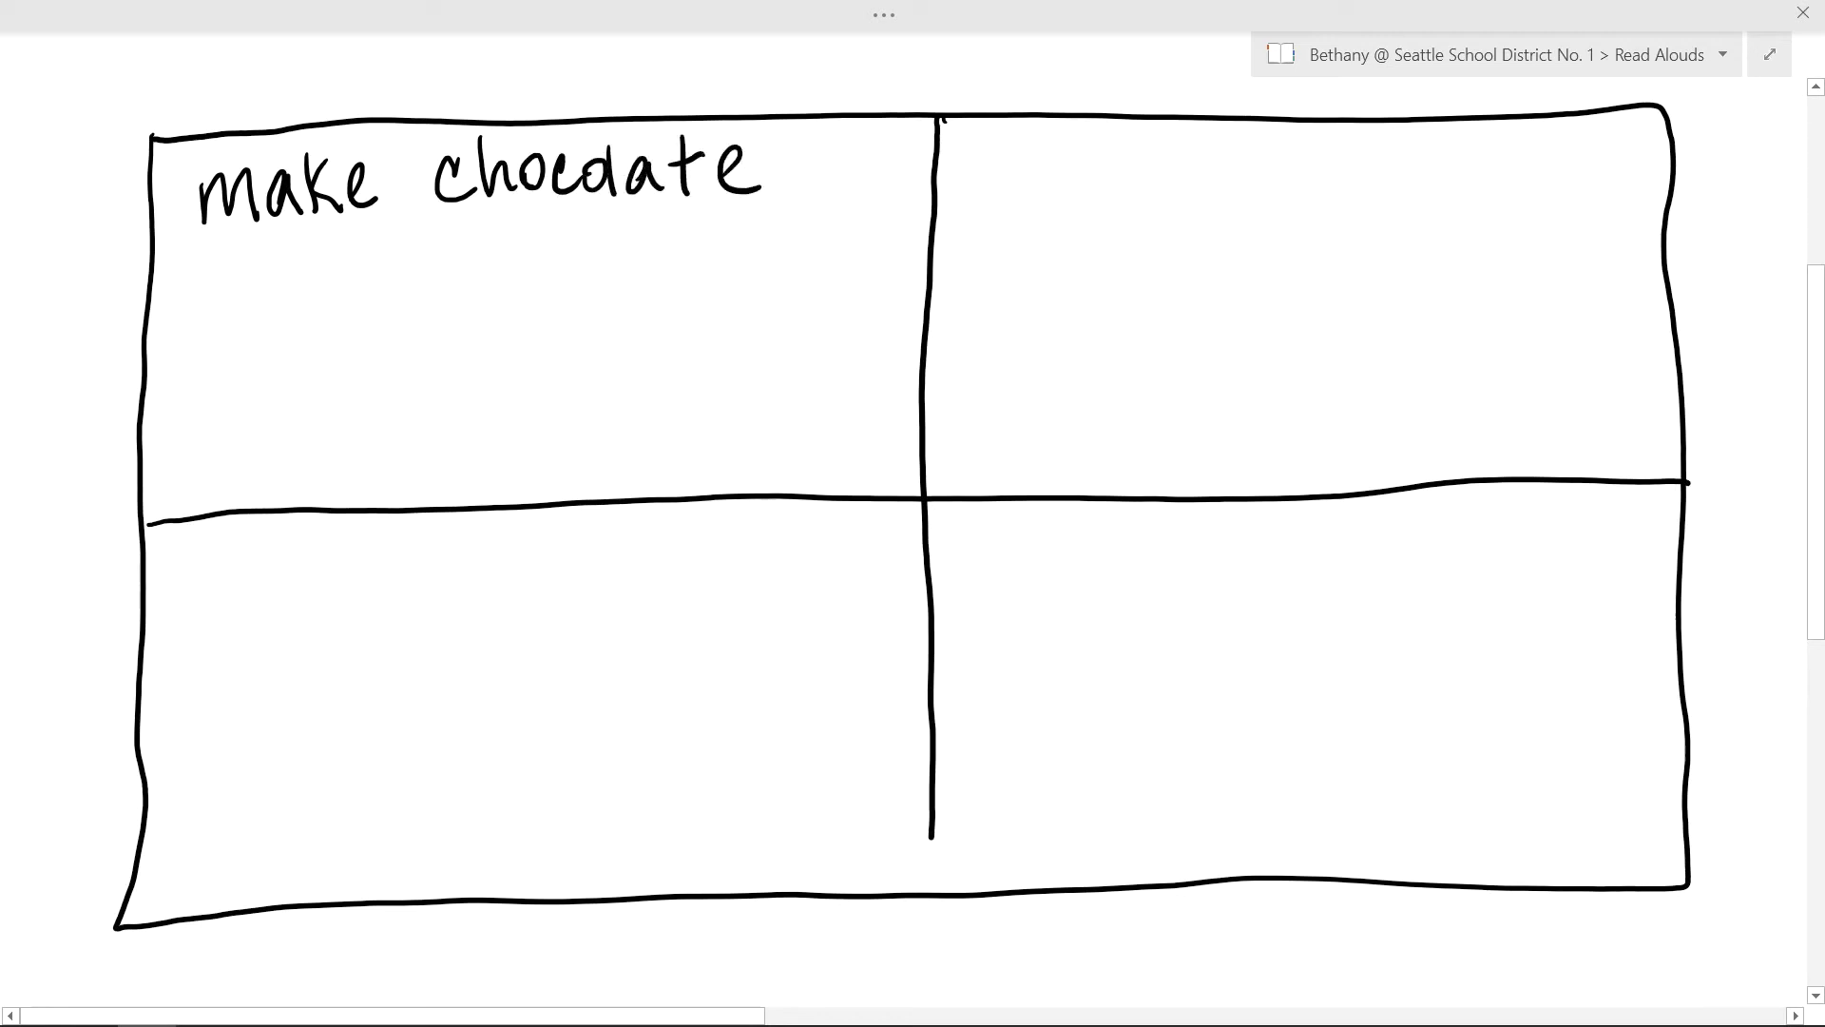
type("Chip Coo")
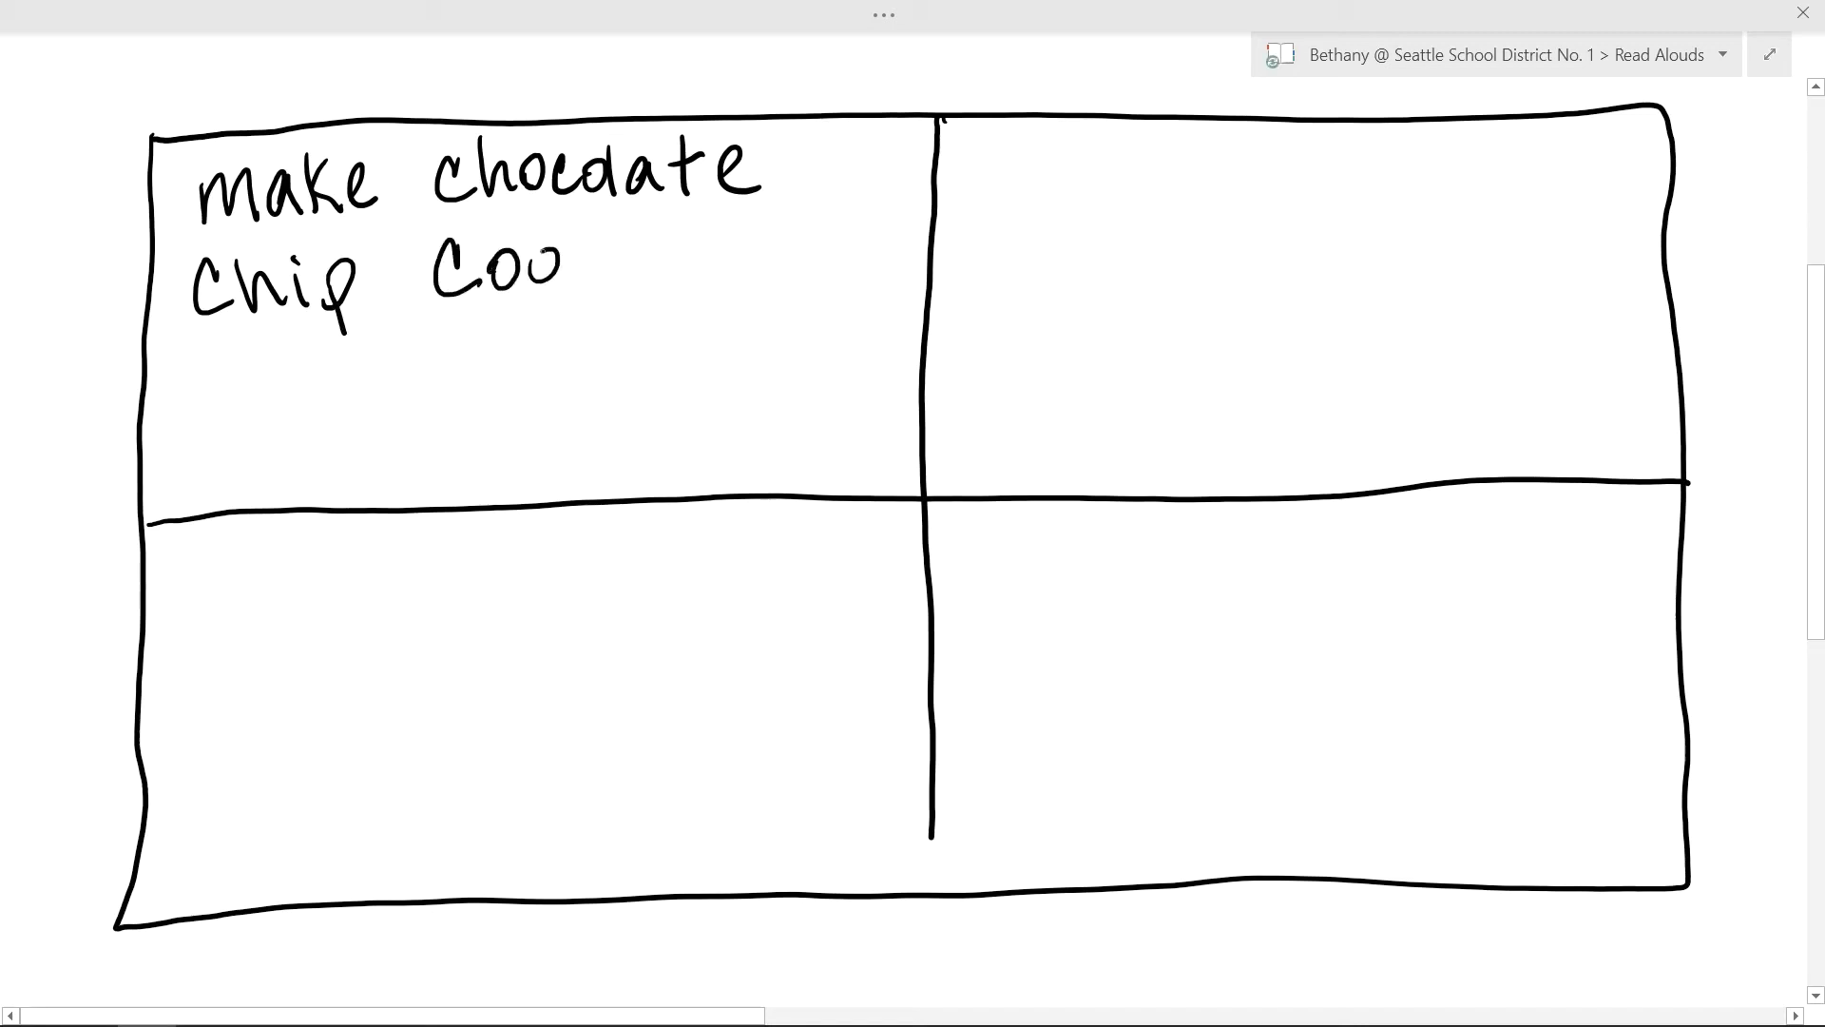
left_click_drag(565, 263, 658, 263)
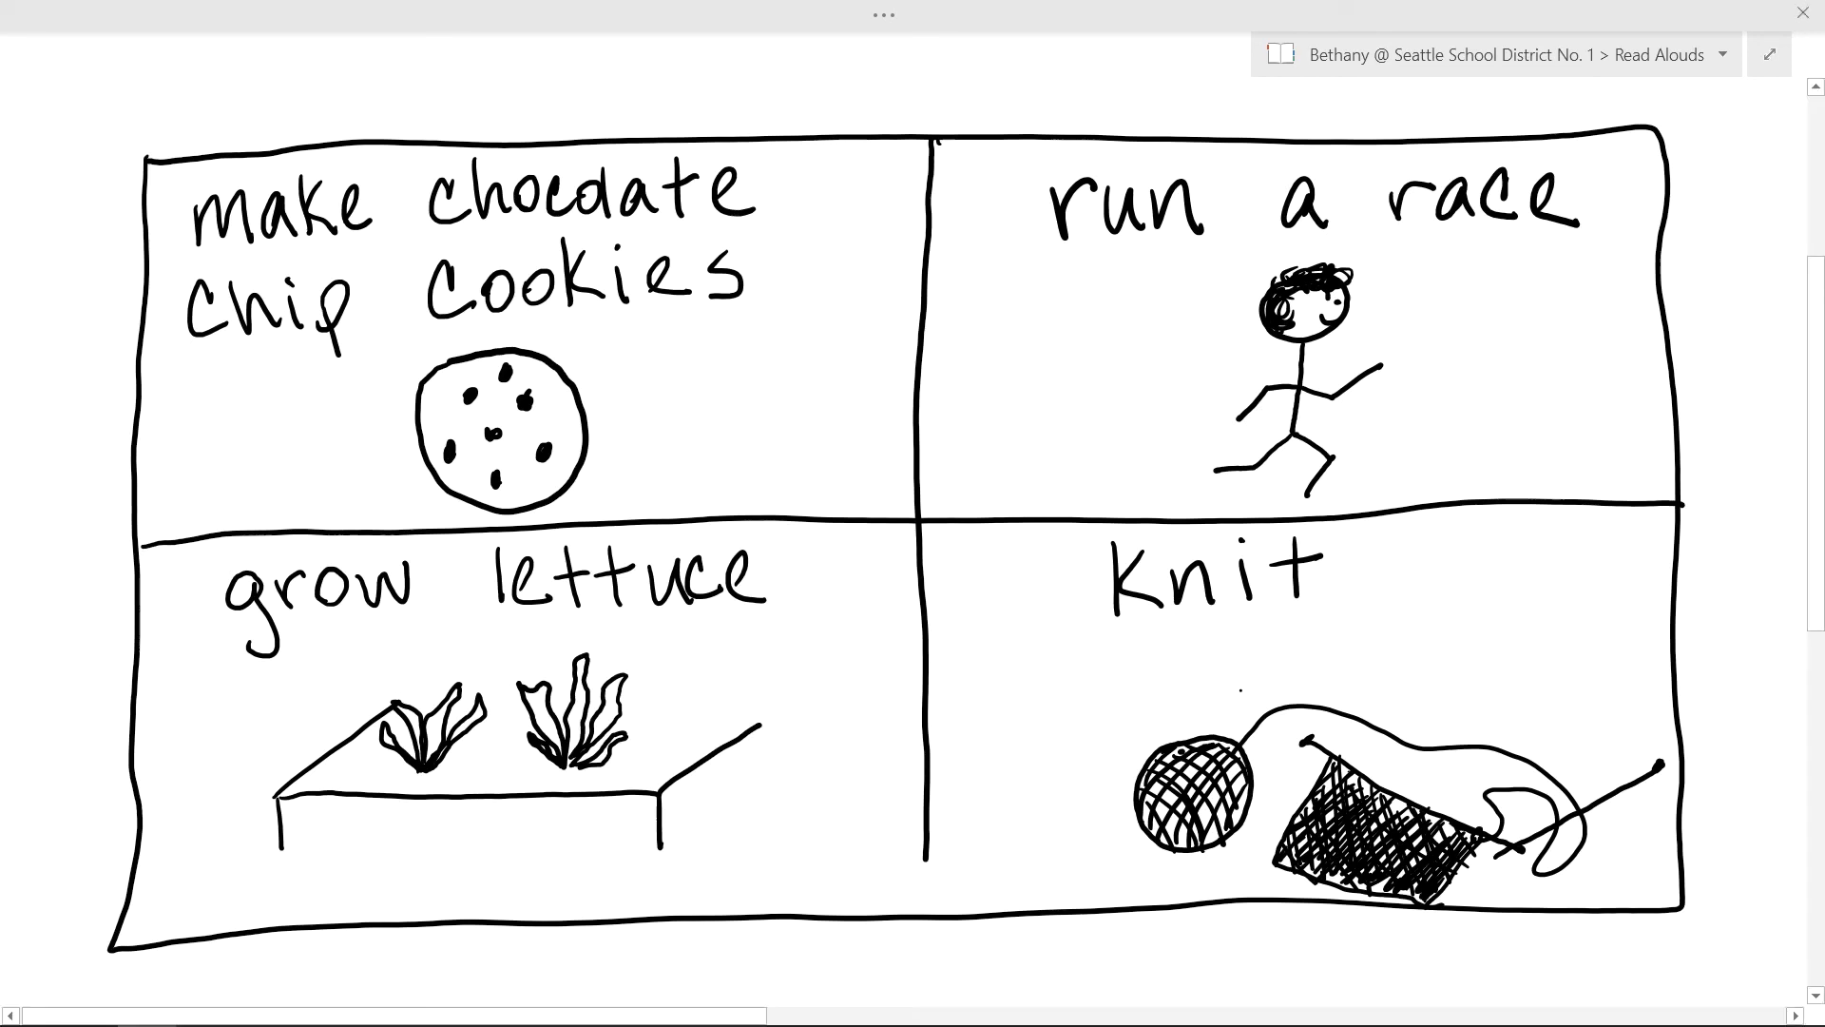
- Add a short ink stroke near the bottom-left of the grid
left_click_drag(239, 898, 358, 937)
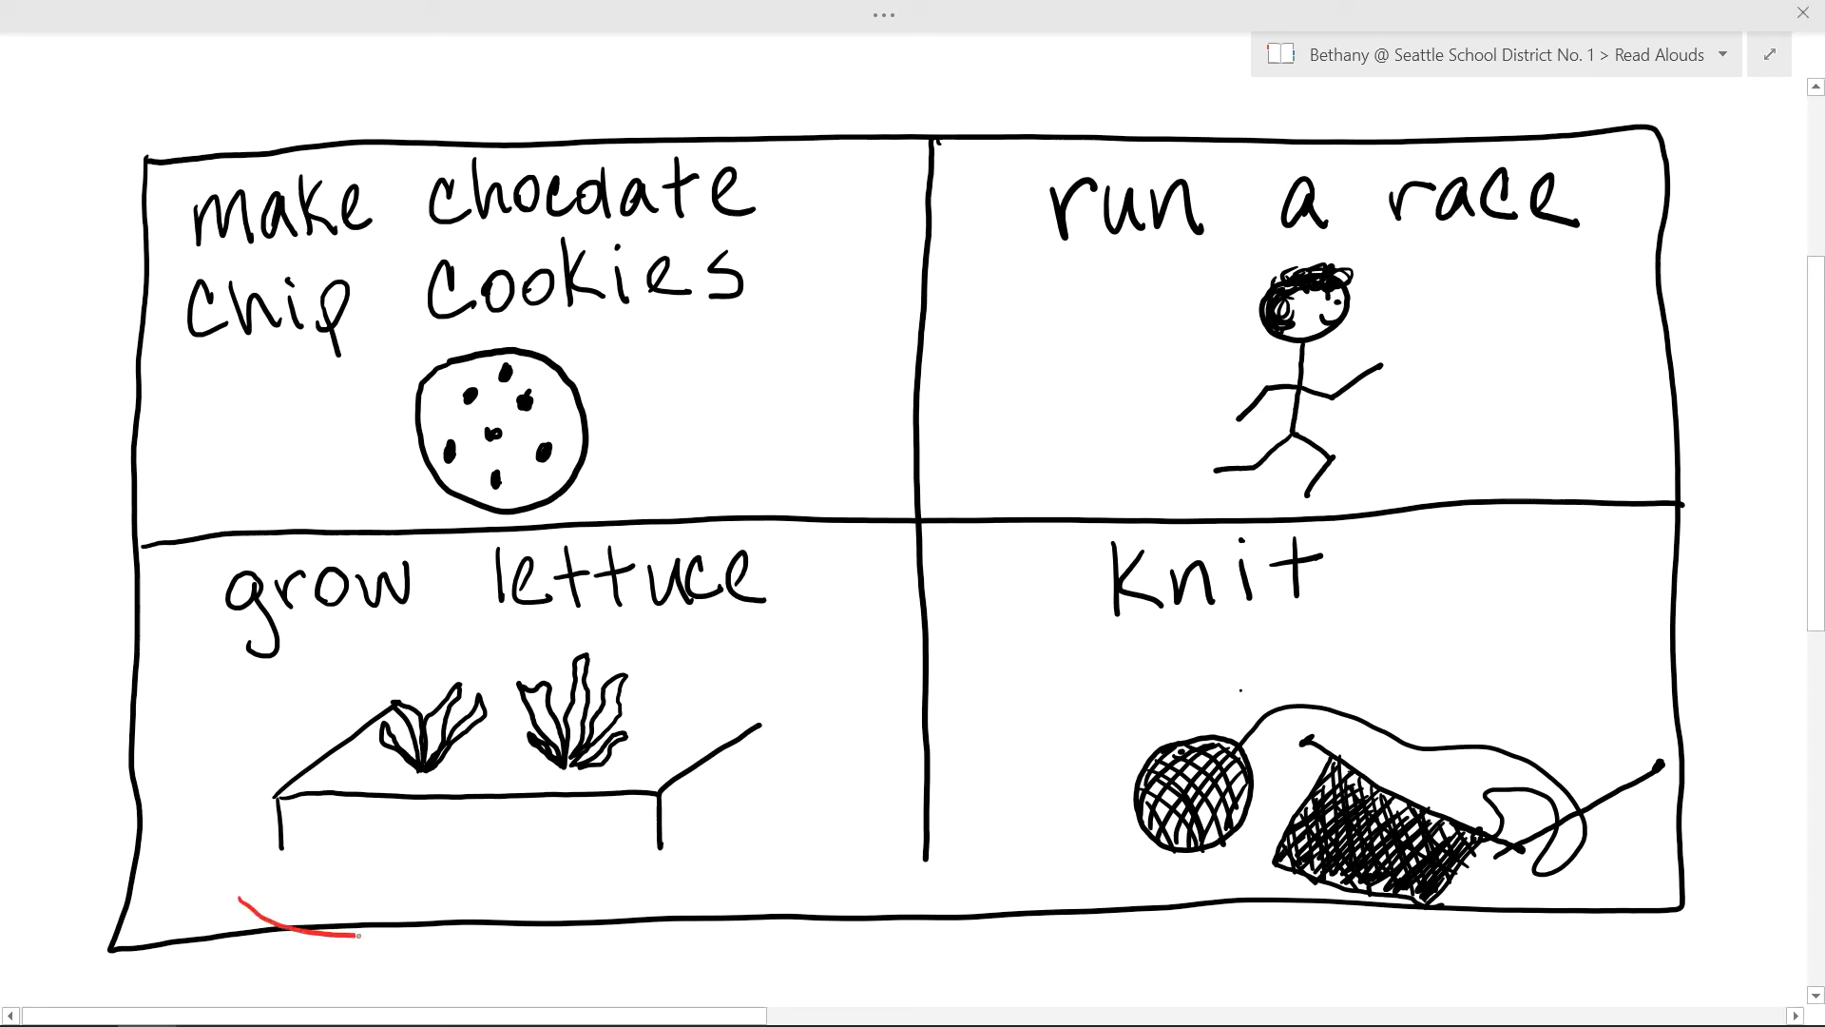